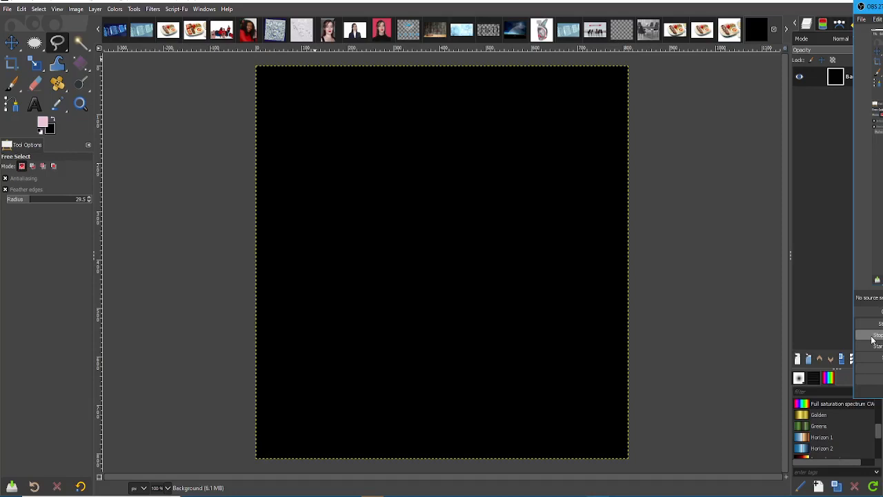
pyautogui.moveTo(210, 88)
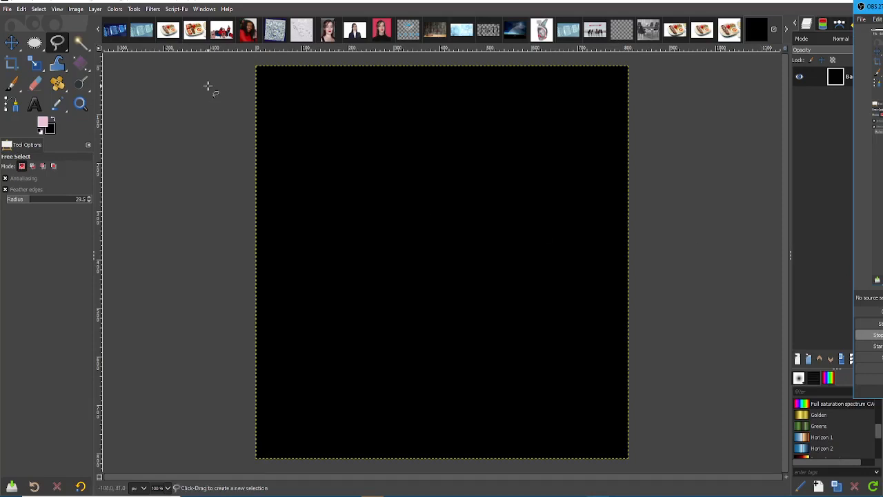
# Look at the Hue-Saturation adjustment in the Colors menu before drawing
pyautogui.click(114, 8)
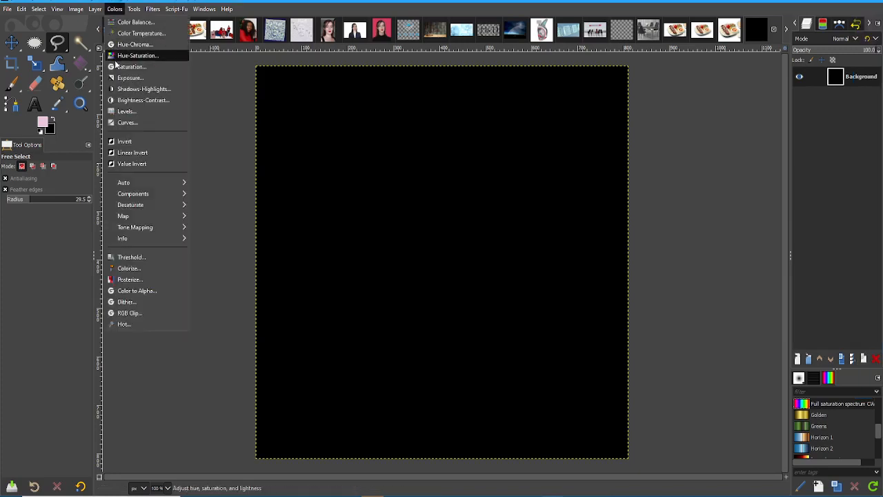
pyautogui.moveTo(138, 55)
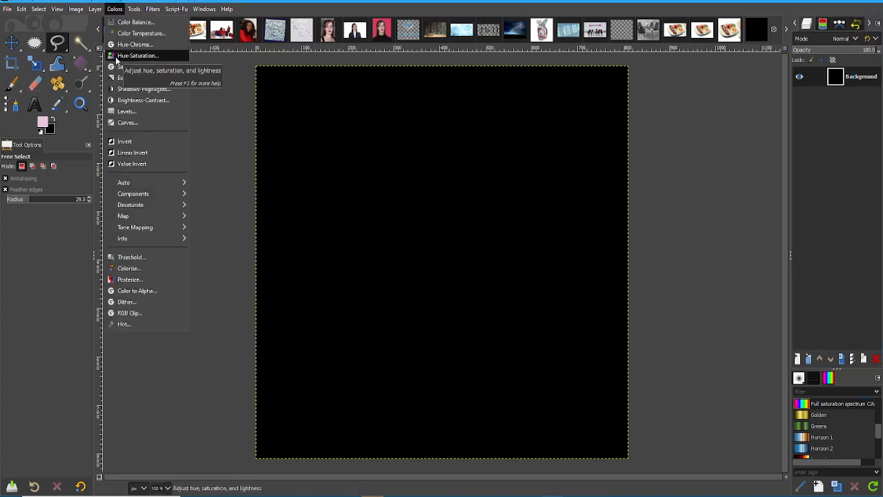
pyautogui.click(138, 55)
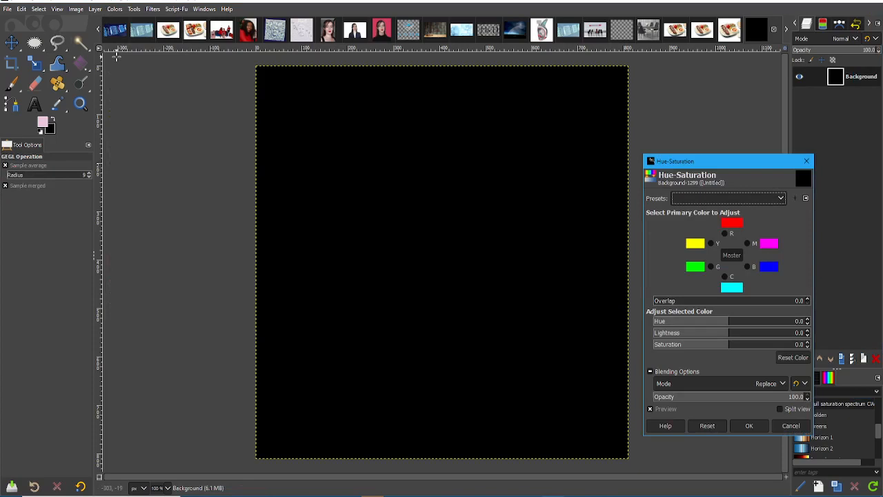
pyautogui.moveTo(569, 257)
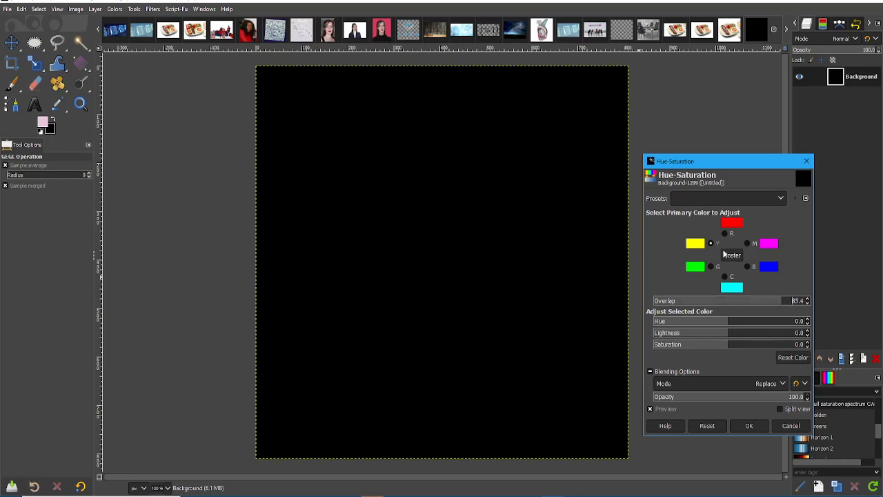
pyautogui.moveTo(711, 270)
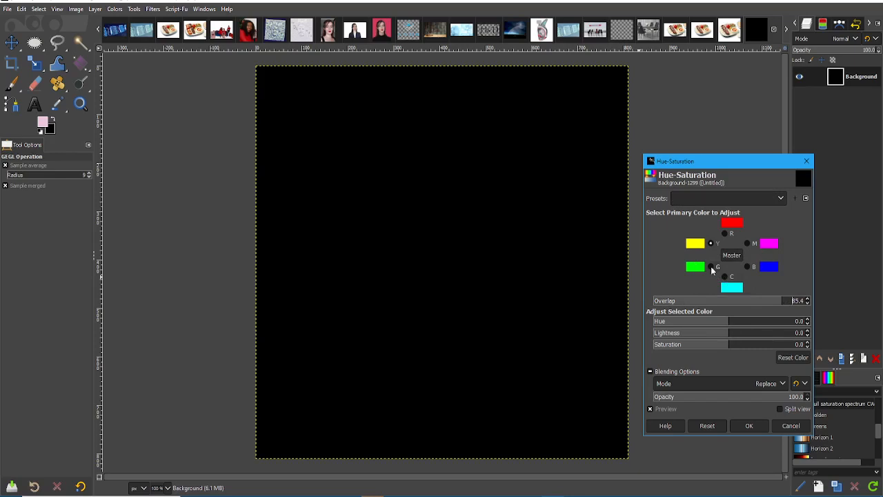
pyautogui.moveTo(712, 246)
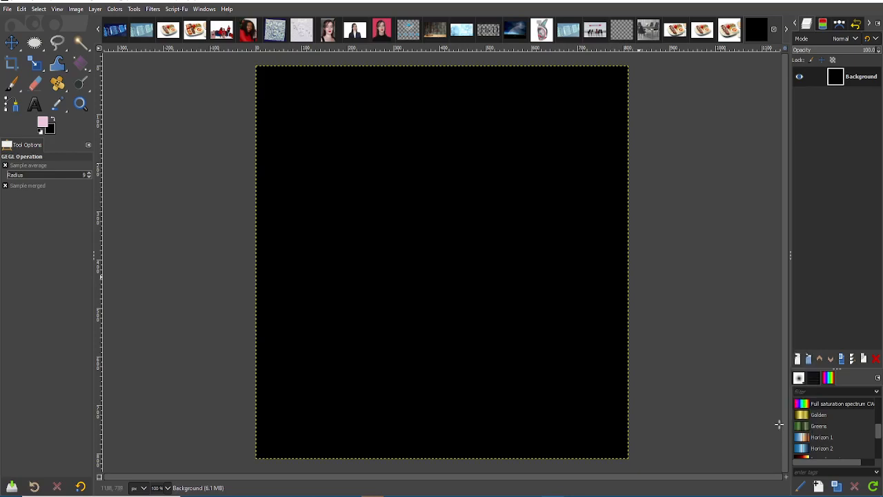
pyautogui.moveTo(784, 389)
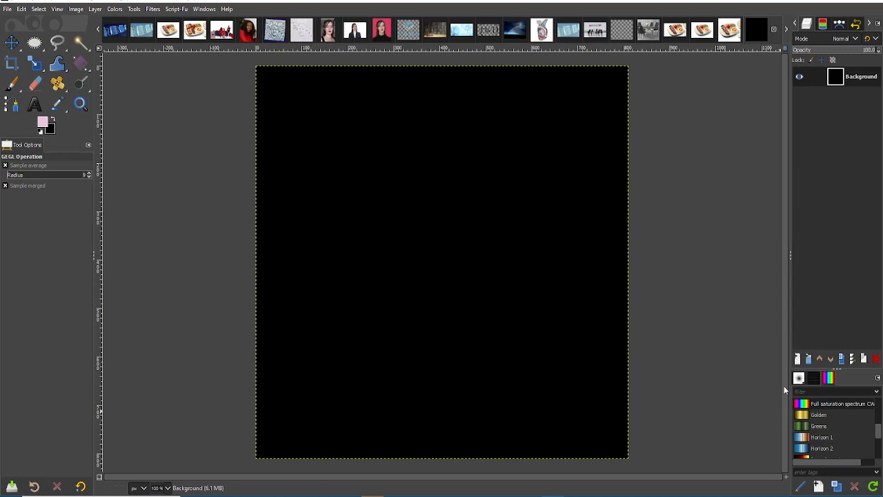
pyautogui.moveTo(830, 403)
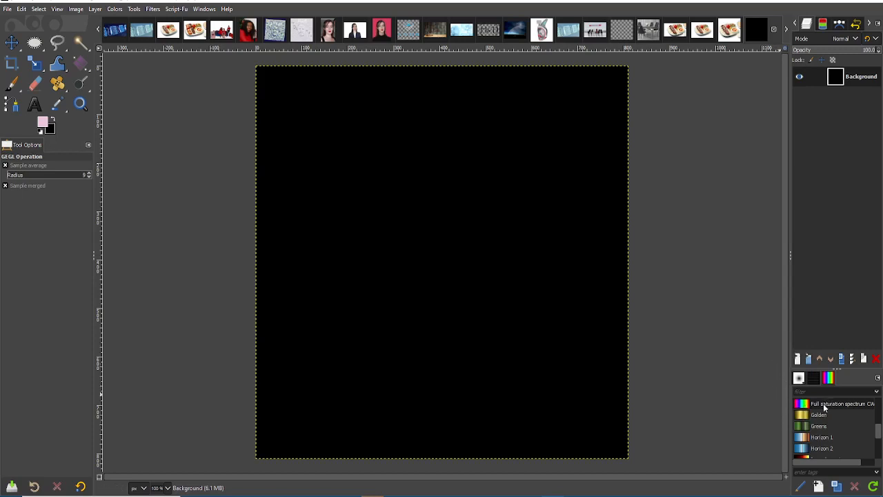
pyautogui.moveTo(828, 408)
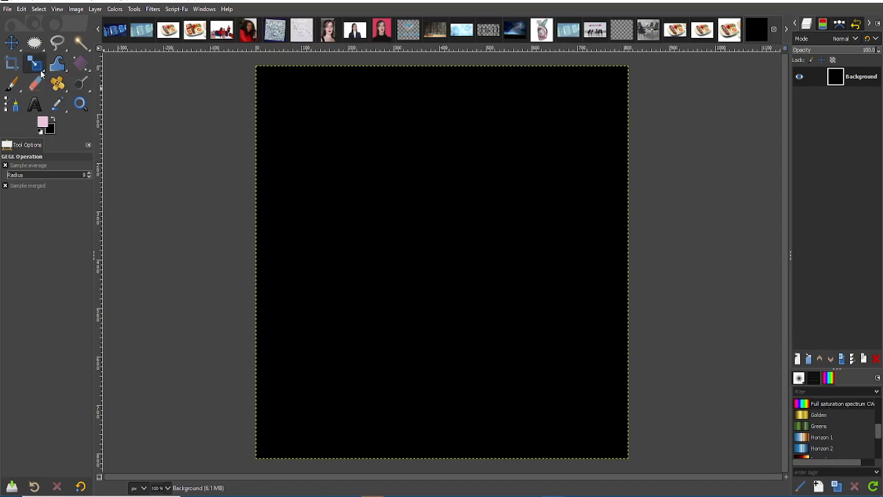
pyautogui.moveTo(388, 209)
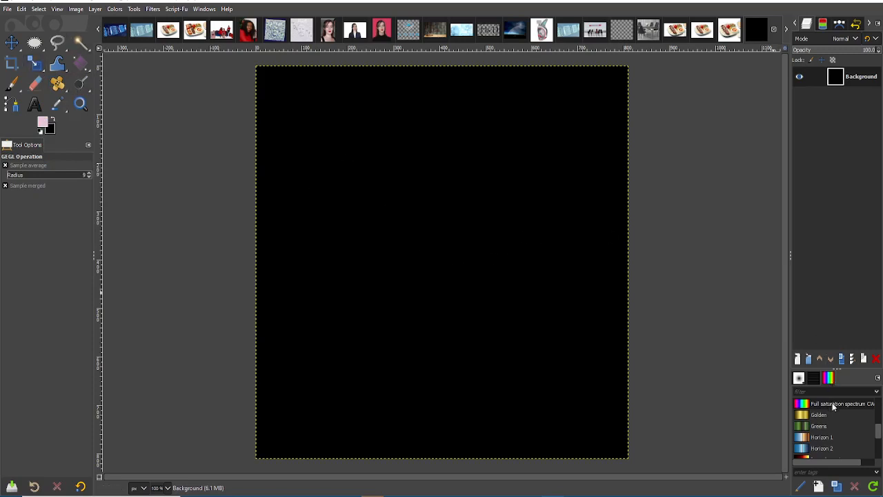
pyautogui.moveTo(138, 106)
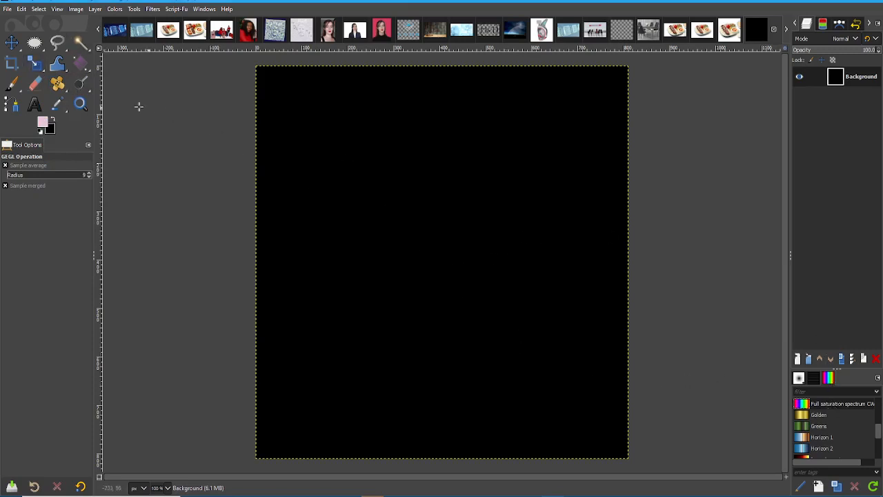
# Fill the black canvas with a linear full-saturation spectrum gradient in vertical bands
pyautogui.click(80, 64)
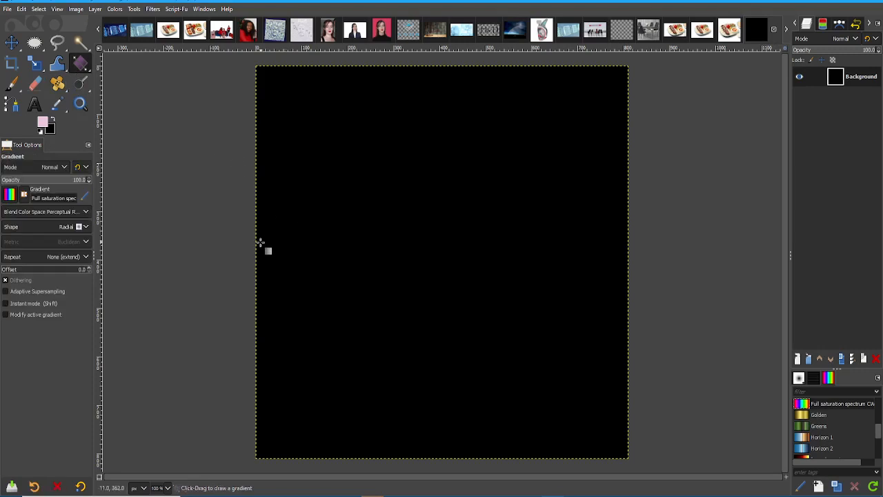
pyautogui.moveTo(259, 243); pyautogui.dragTo(629, 246)
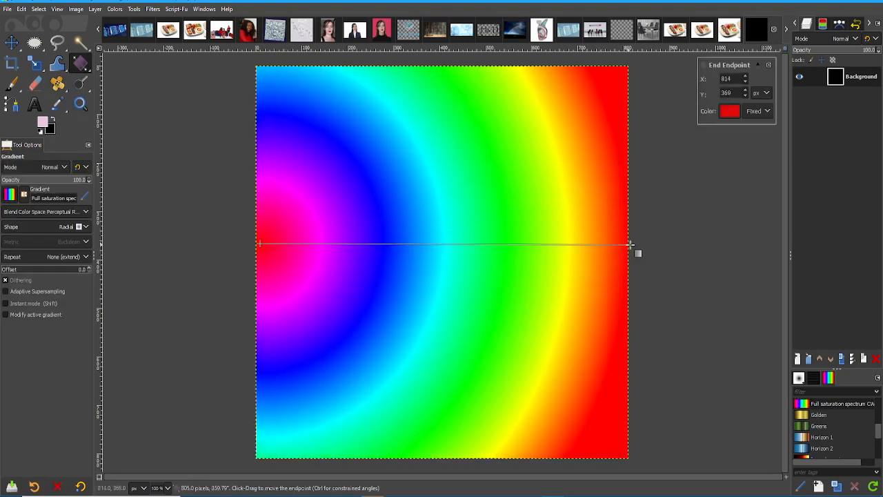
pyautogui.moveTo(630, 246); pyautogui.dragTo(614, 245)
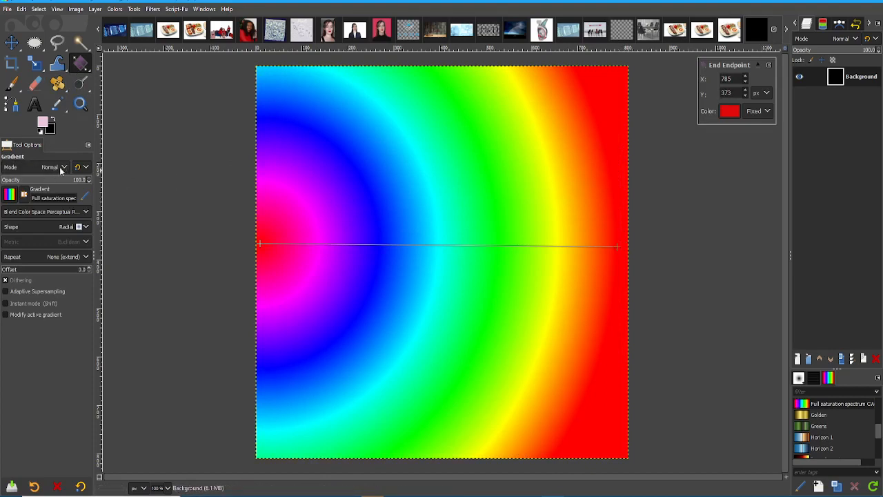
pyautogui.click(71, 227)
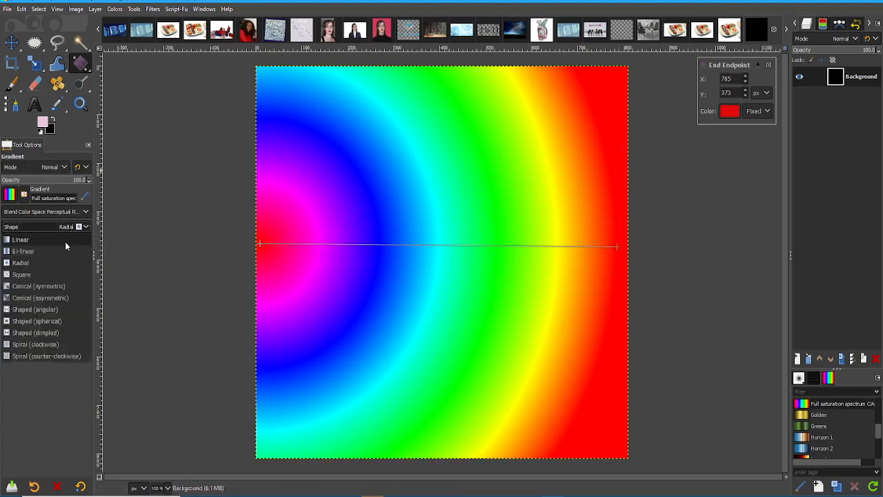
pyautogui.click(19, 240)
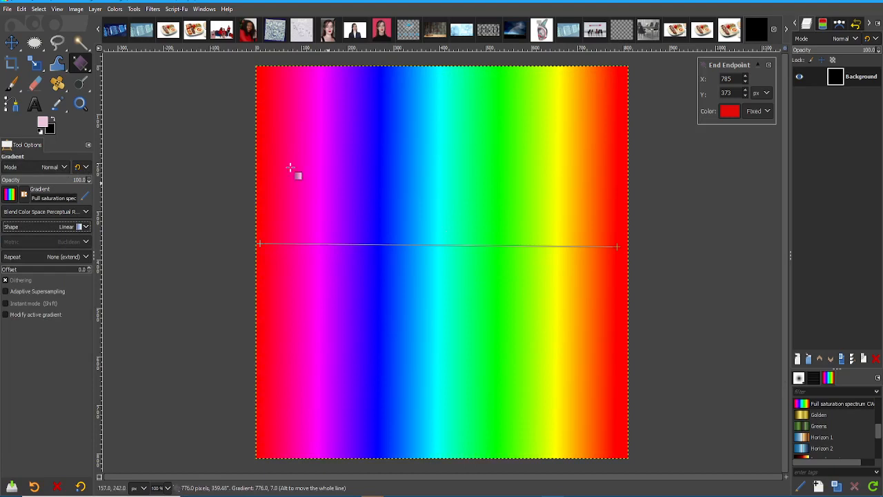
pyautogui.moveTo(497, 230)
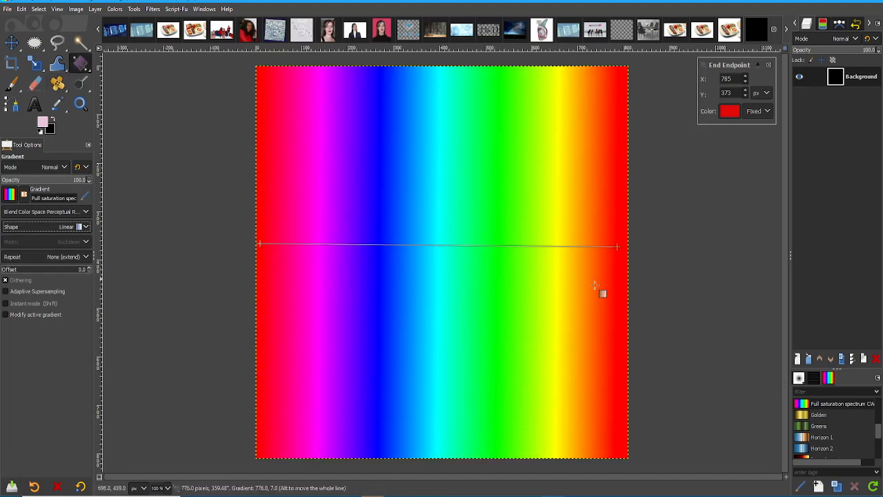
pyautogui.click(66, 226)
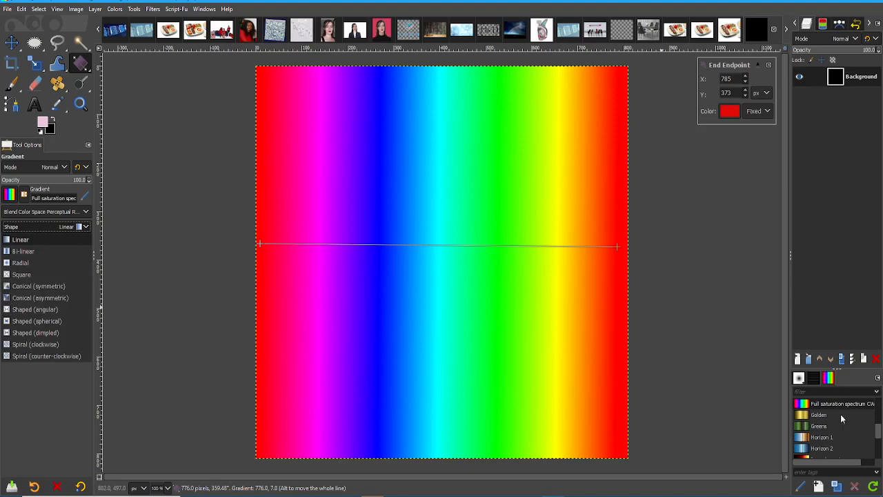
pyautogui.moveTo(662, 340)
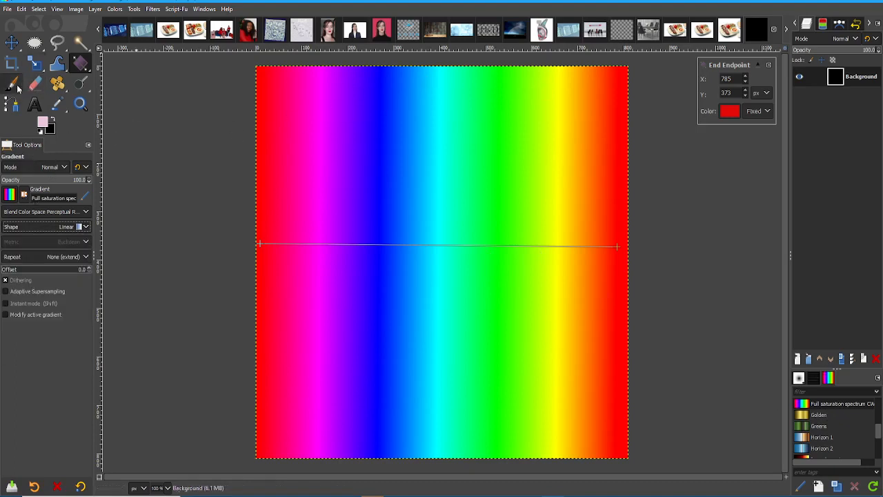
# Paint black over the bottom and white over the top of the spectrum with the Paintbrush
pyautogui.click(12, 84)
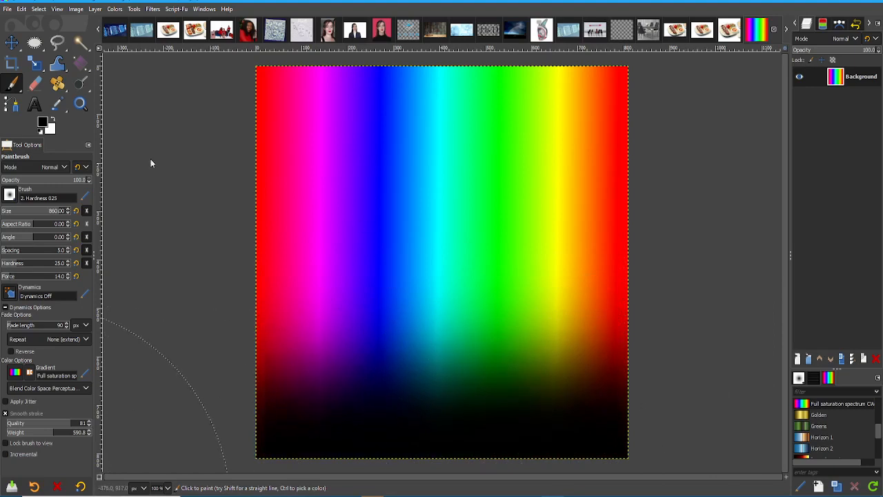
pyautogui.moveTo(226, 93)
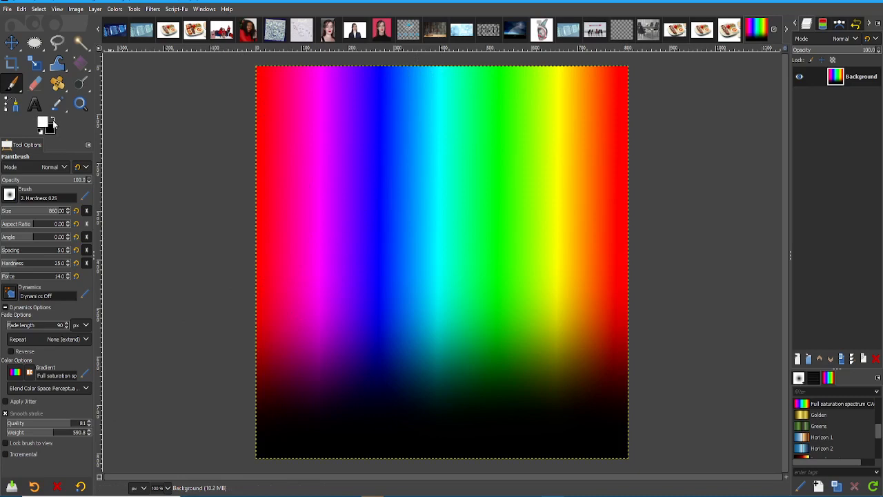
pyautogui.click(545, 62)
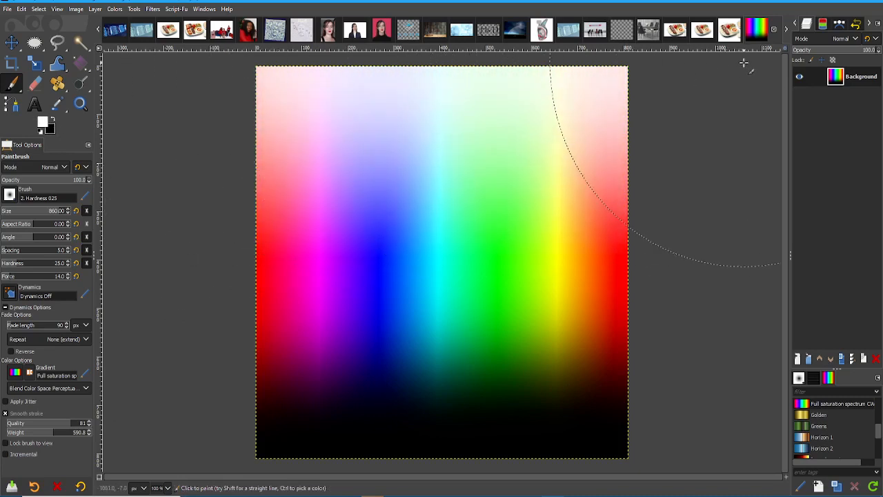
pyautogui.moveTo(472, 398)
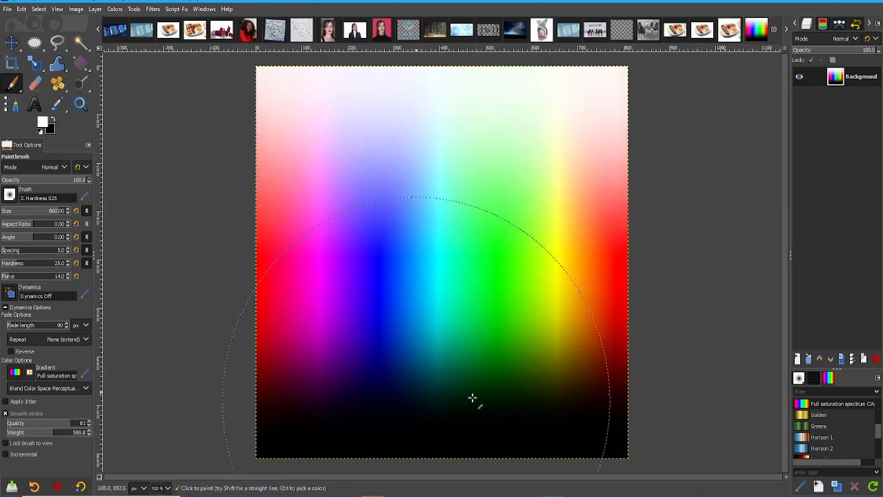
pyautogui.moveTo(676, 344)
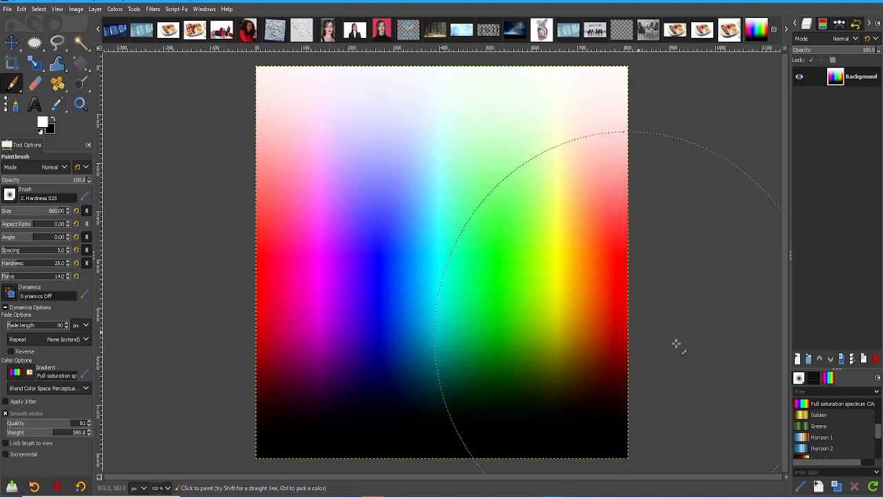
pyautogui.moveTo(657, 320)
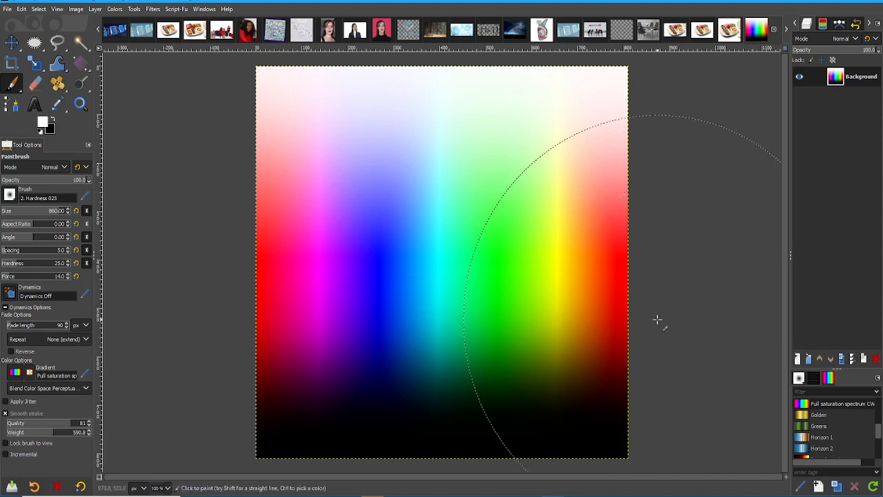
pyautogui.moveTo(707, 362)
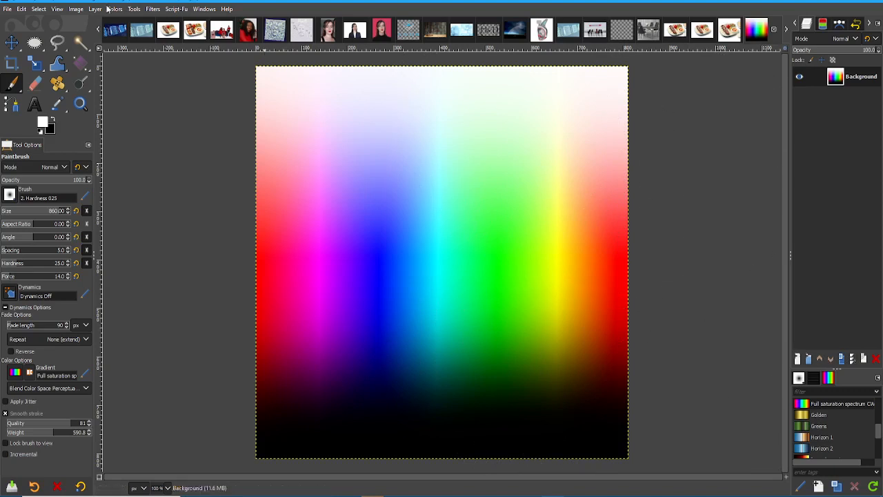
# Bring the Red saturation in Hue-Saturation back from -100 to 0
pyautogui.click(115, 8)
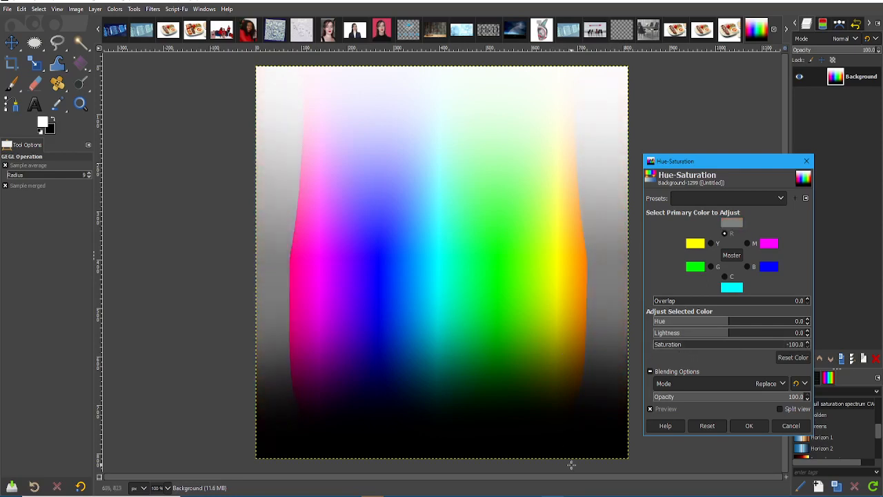
pyautogui.moveTo(612, 455)
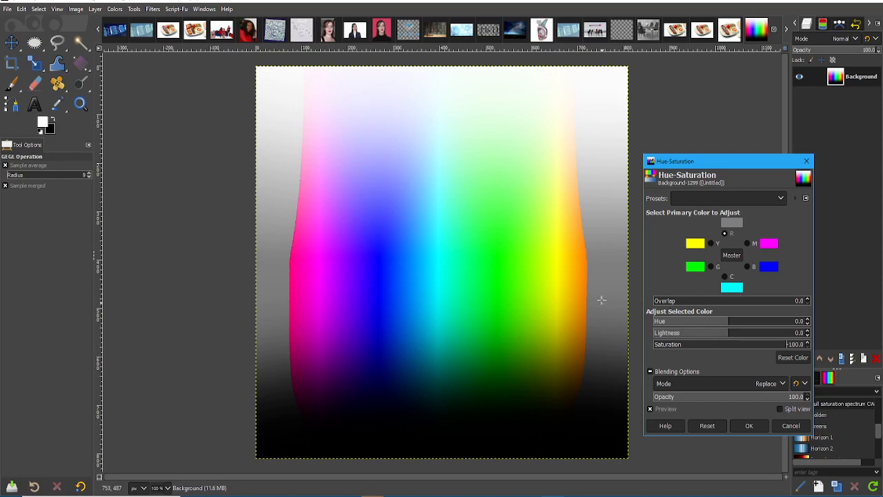
pyautogui.moveTo(591, 304)
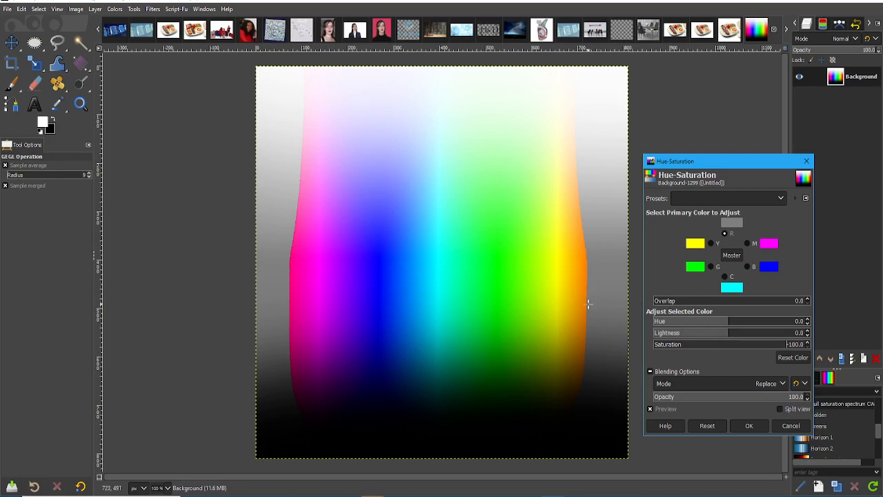
pyautogui.moveTo(585, 290)
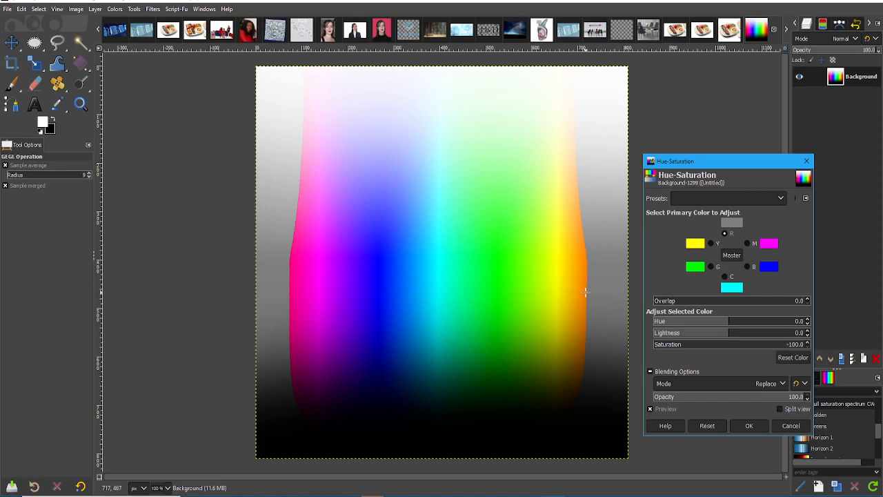
pyautogui.moveTo(588, 296)
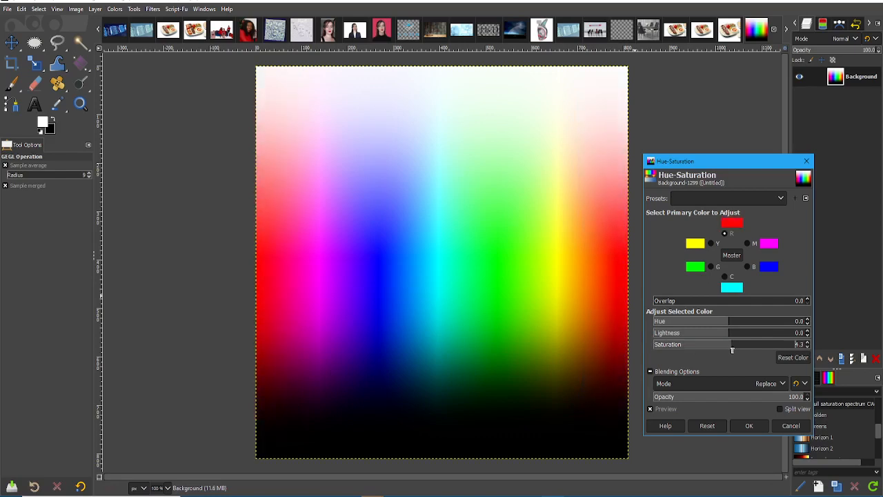
# Desaturate reds at Overlap 100, desaturate yellows to -100, then restore yellow saturation to 0
pyautogui.click(711, 243)
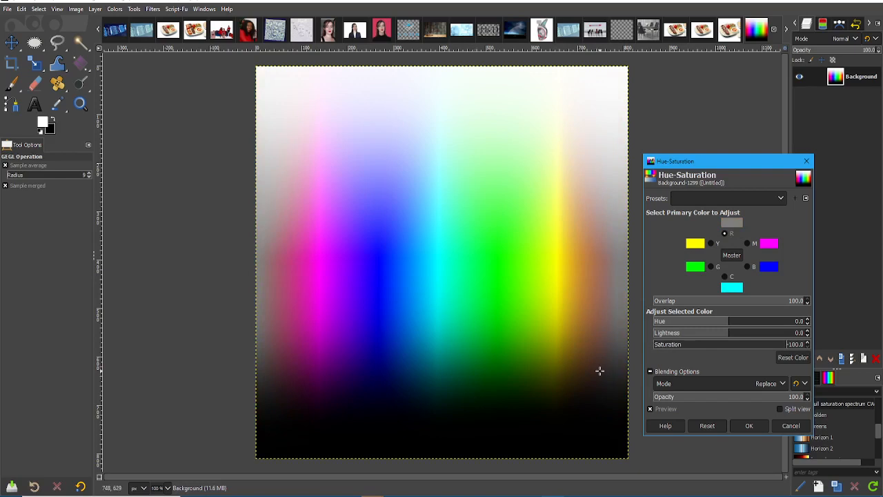
pyautogui.moveTo(596, 371)
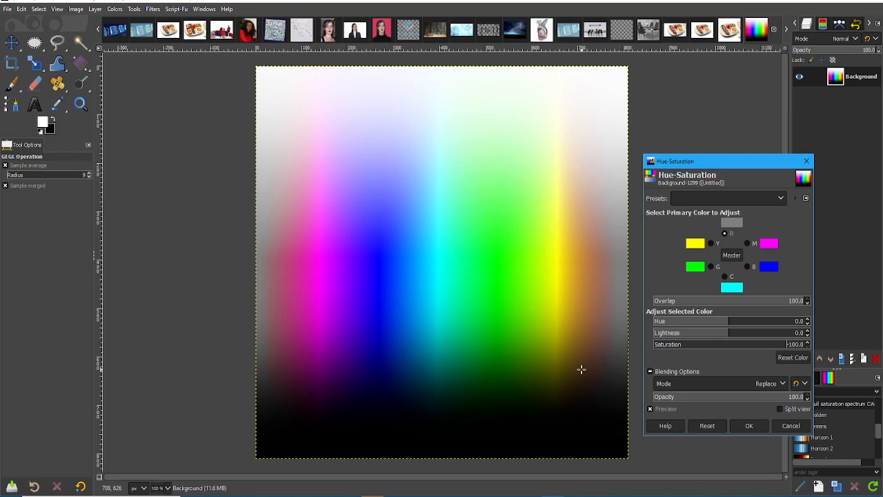
pyautogui.moveTo(575, 370)
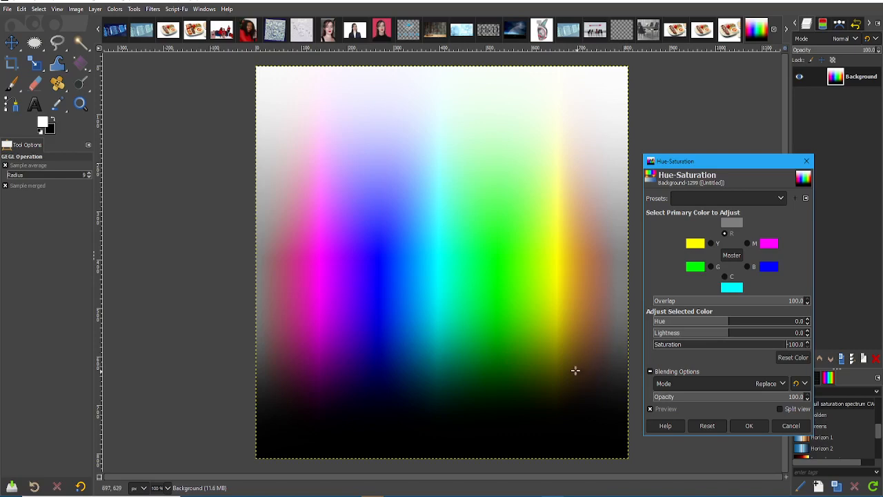
pyautogui.moveTo(767, 305)
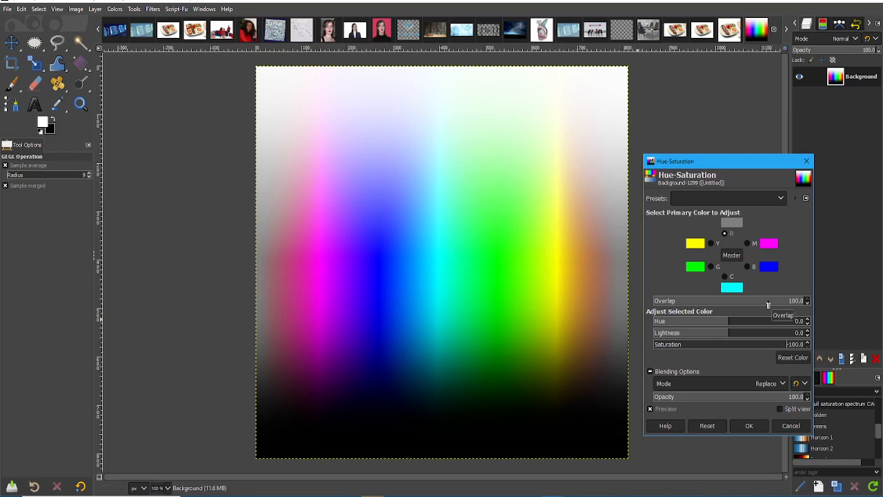
pyautogui.moveTo(853, 305)
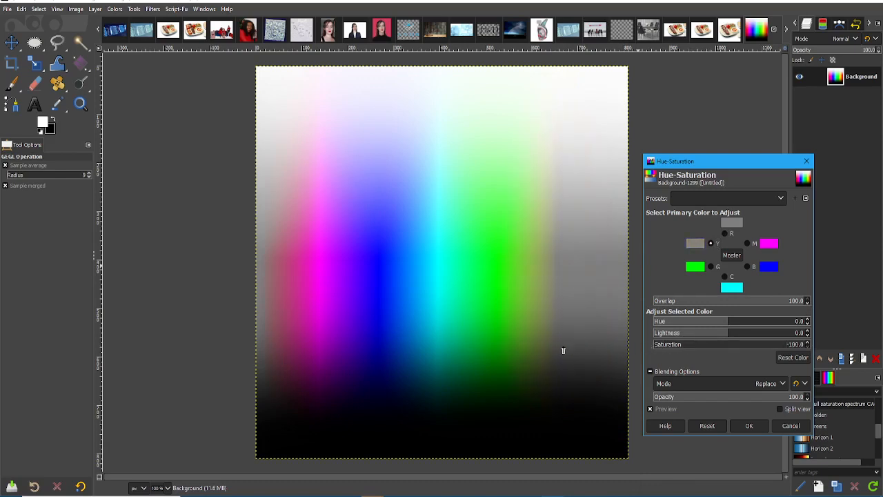
pyautogui.moveTo(747, 344); pyautogui.dragTo(747, 345)
pyautogui.write('0')
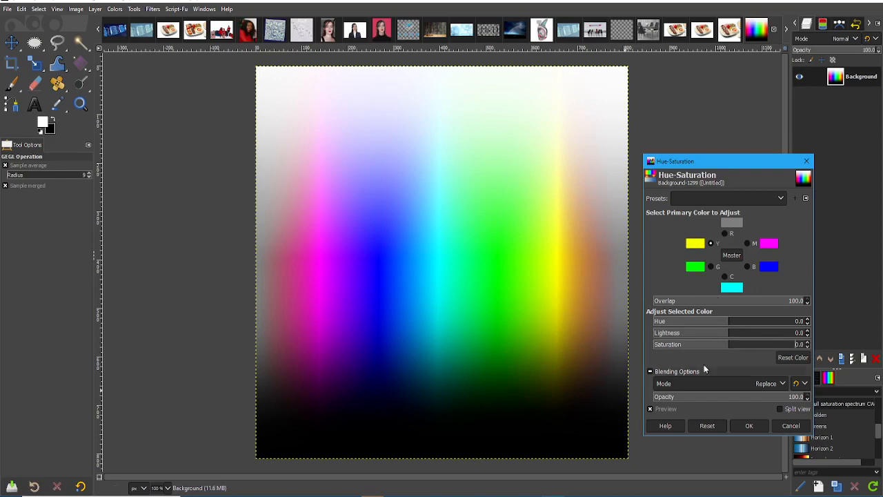
pyautogui.moveTo(692, 305)
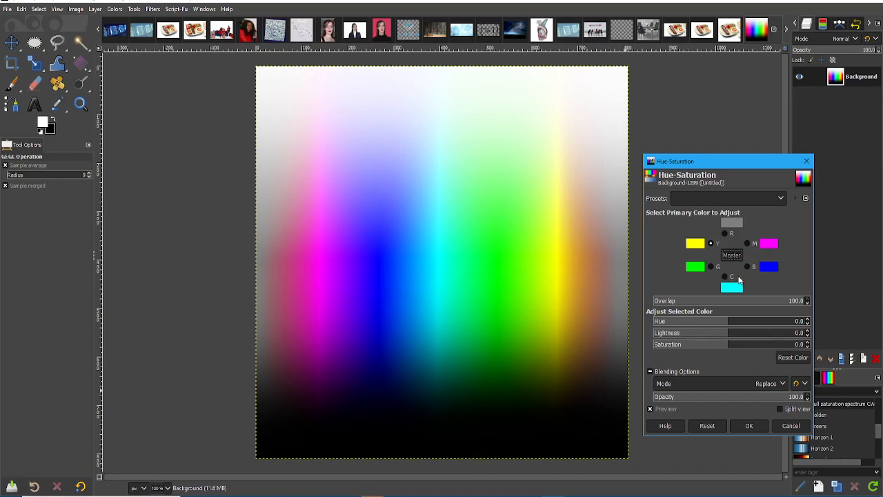
# Reset Hue-Saturation, then shift the Red hue toward orange and toward magenta
pyautogui.click(722, 234)
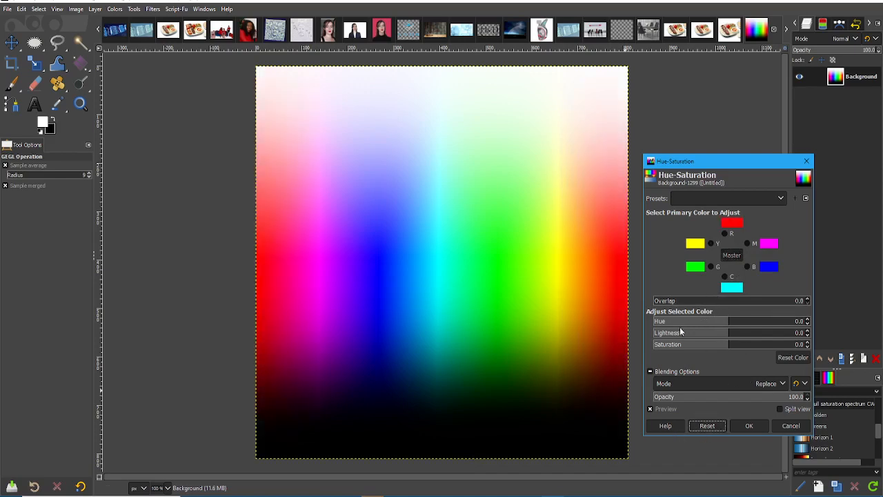
pyautogui.moveTo(704, 336)
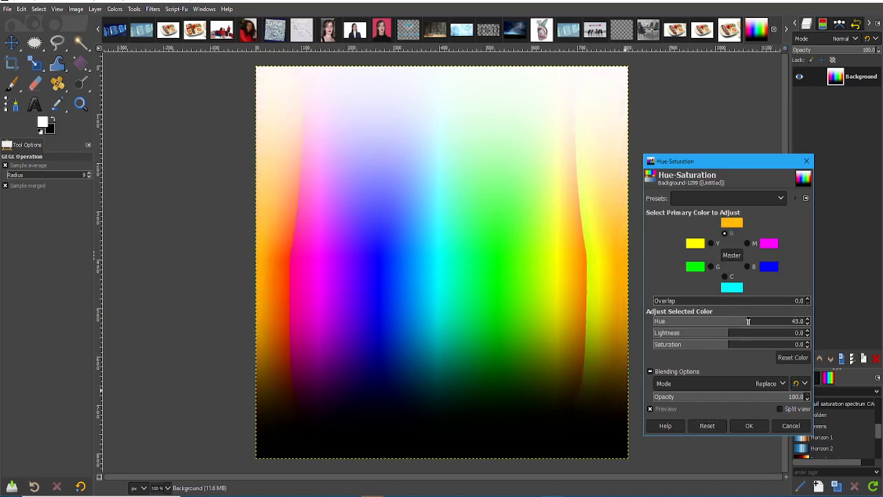
pyautogui.moveTo(747, 320); pyautogui.dragTo(695, 320)
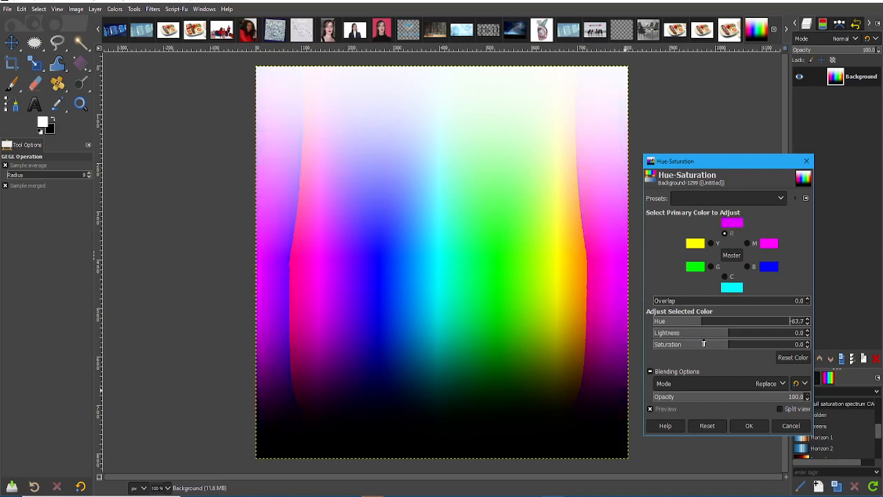
pyautogui.moveTo(724, 320); pyautogui.dragTo(783, 320)
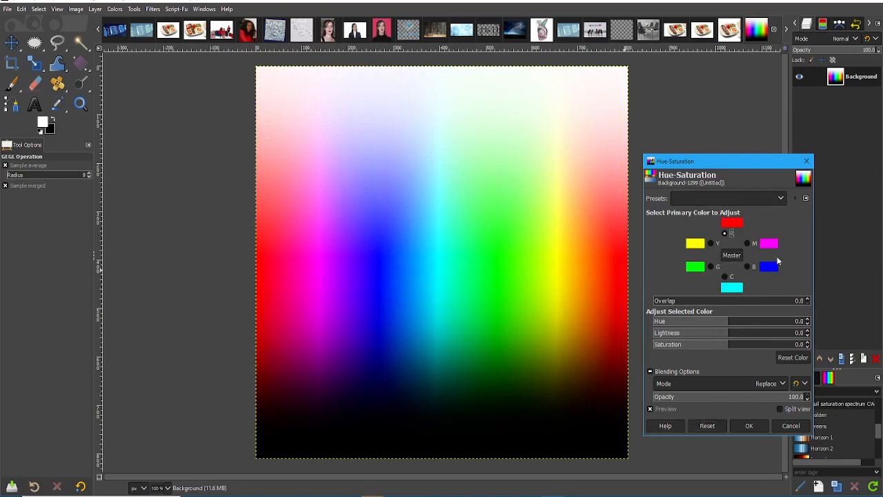
# Reset again and apply a slight Red hue shift at Overlap 100
pyautogui.click(746, 266)
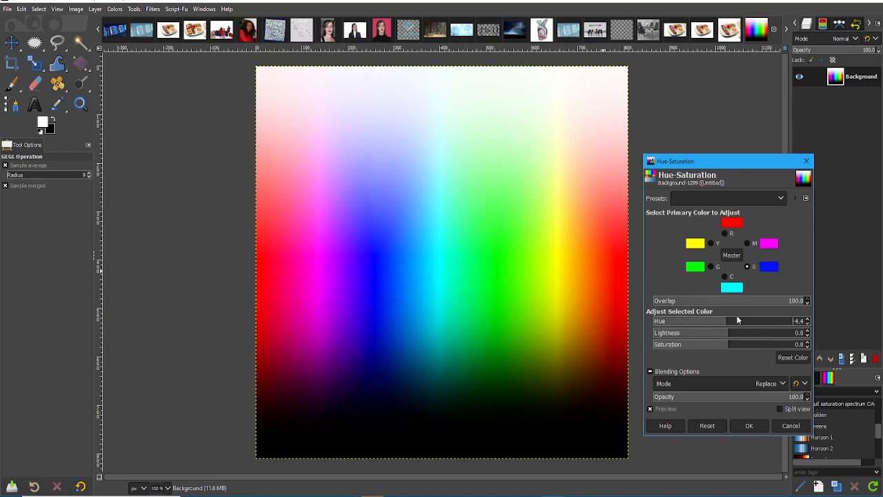
pyautogui.moveTo(304, 317)
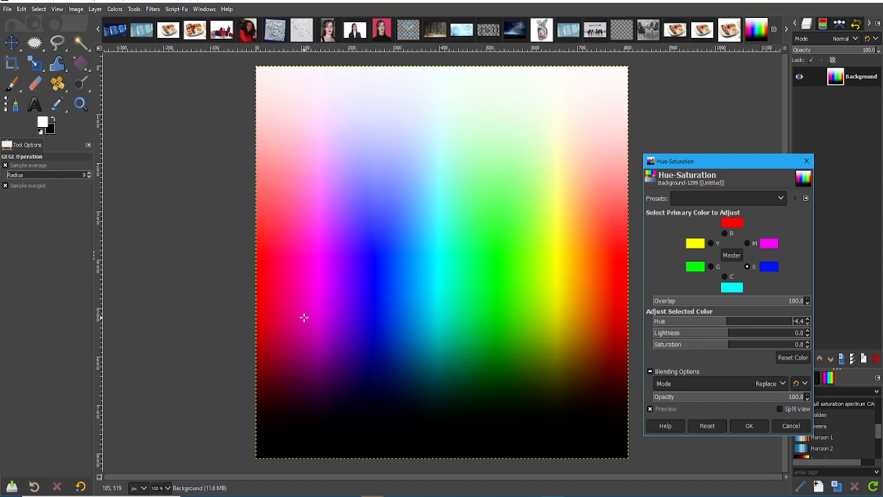
pyautogui.moveTo(318, 318)
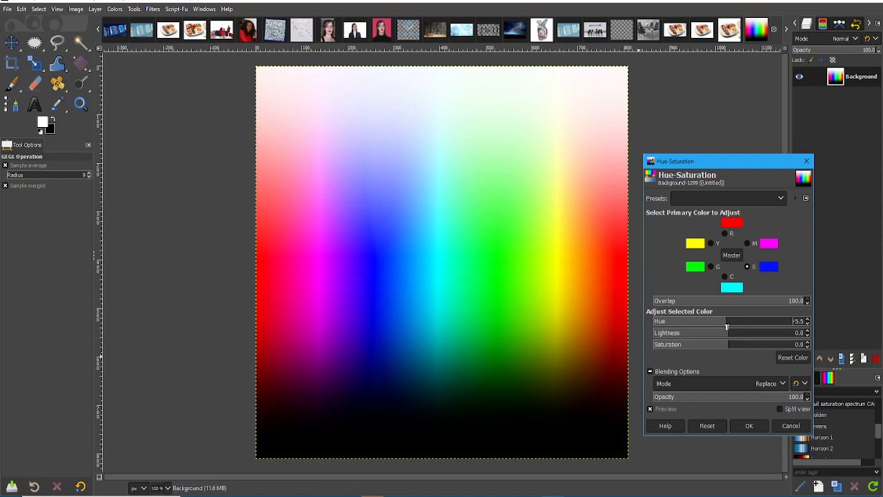
pyautogui.moveTo(726, 320); pyautogui.dragTo(673, 320)
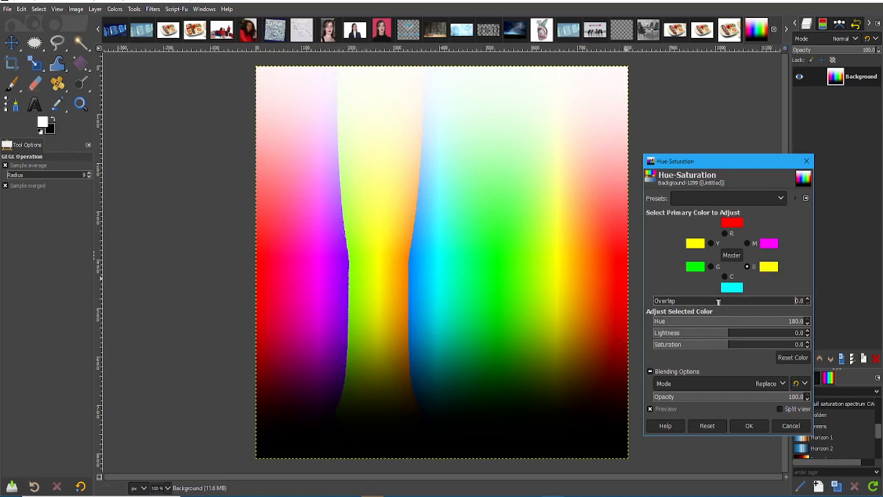
pyautogui.moveTo(715, 305)
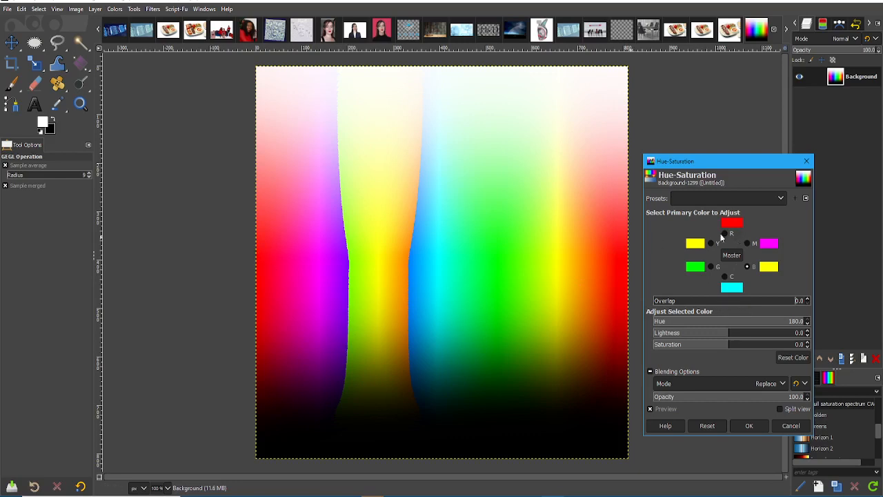
# Rotate several colour ranges' hue to 180, then reset all Hue-Saturation values to zero
pyautogui.click(723, 232)
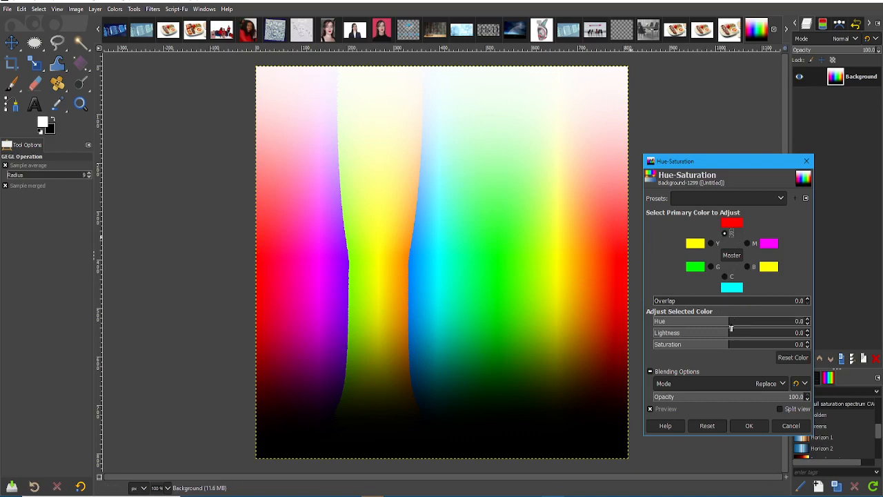
pyautogui.moveTo(731, 320); pyautogui.dragTo(807, 320)
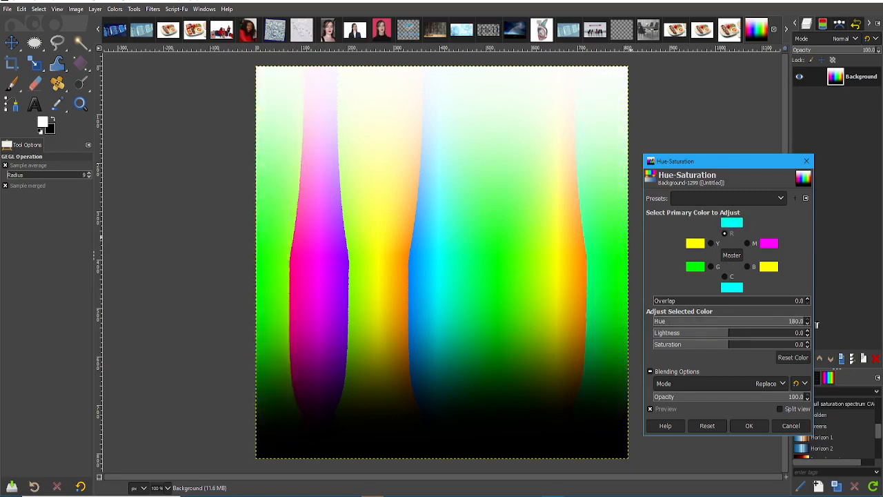
pyautogui.click(746, 243)
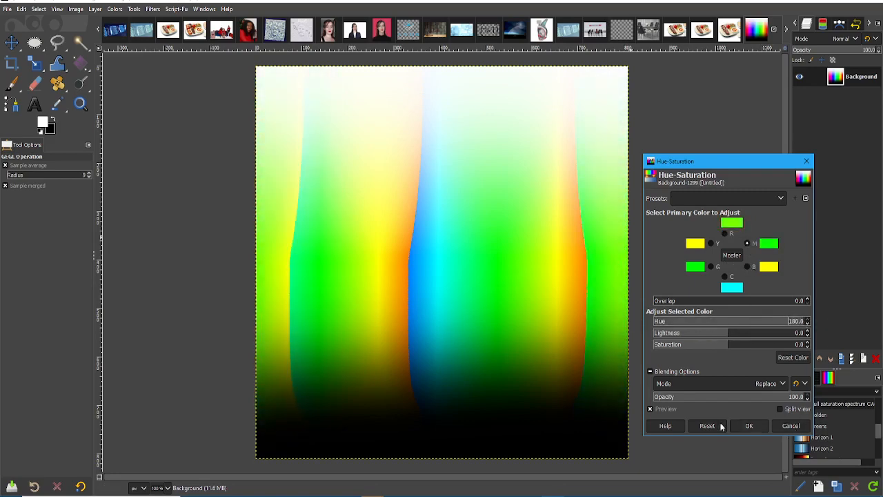
pyautogui.click(707, 425)
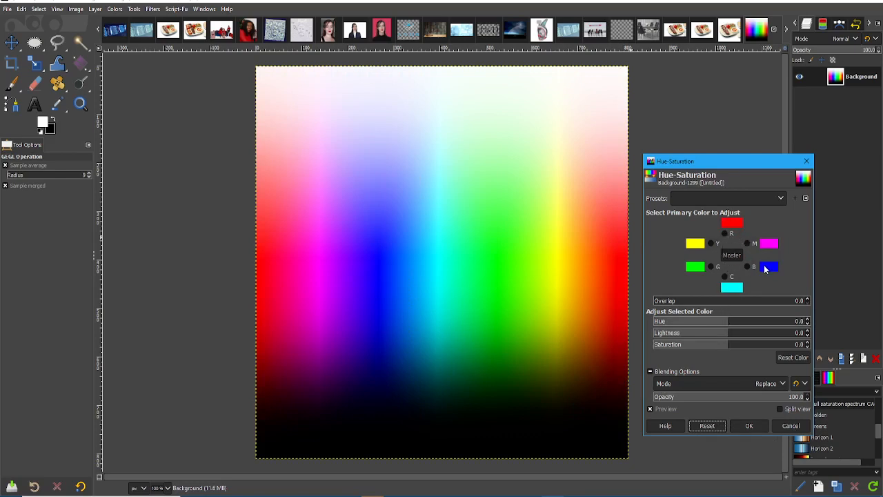
# Raise Hue-Saturation Lightness to about 80, washing the gradient toward white
pyautogui.click(747, 267)
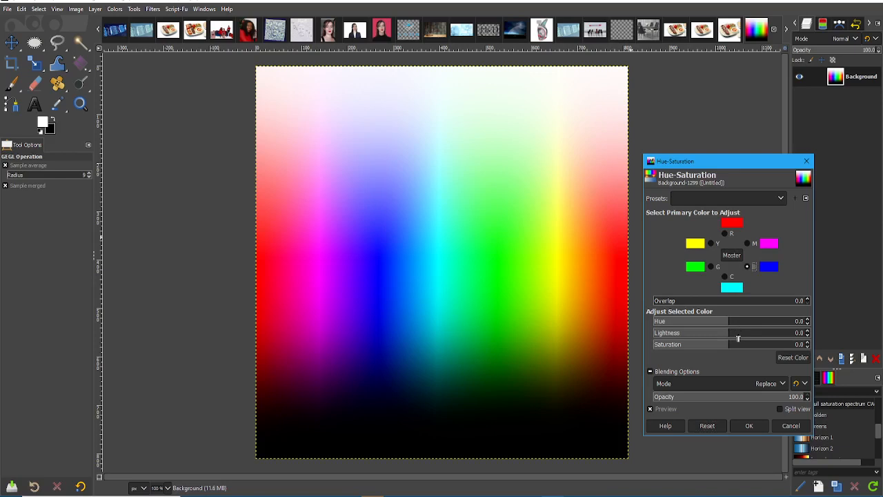
pyautogui.click(745, 331)
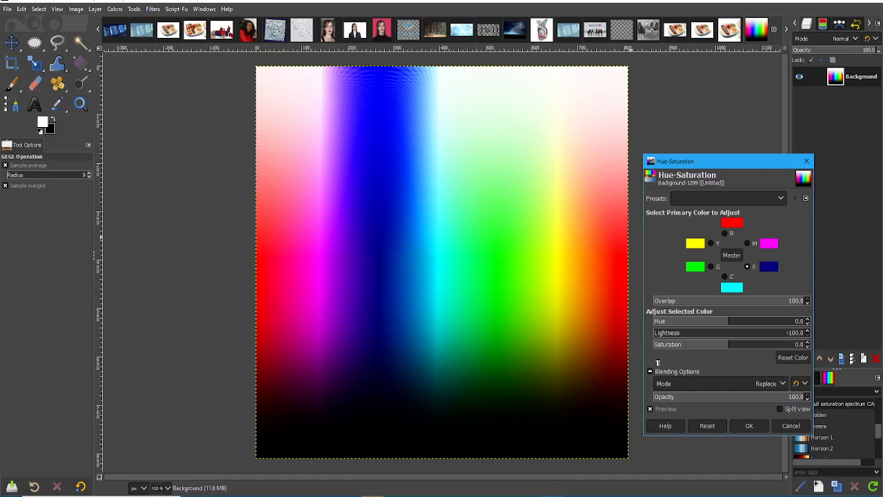
pyautogui.moveTo(435, 85)
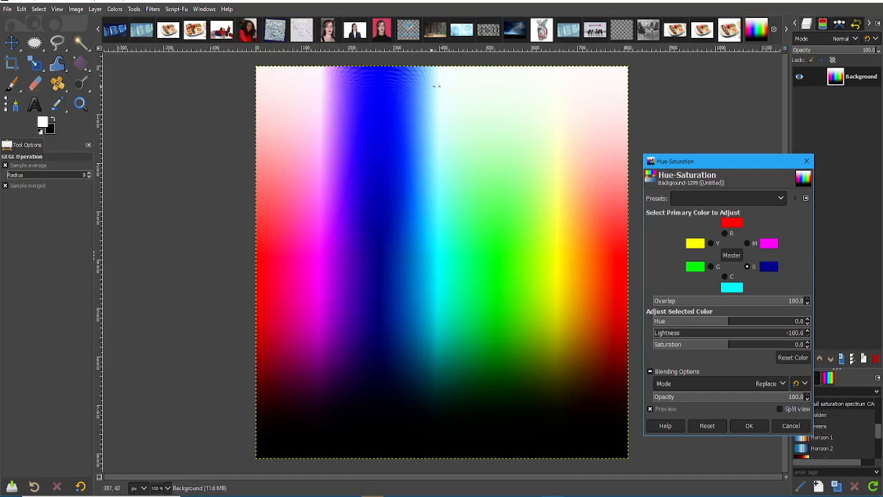
pyautogui.moveTo(400, 84)
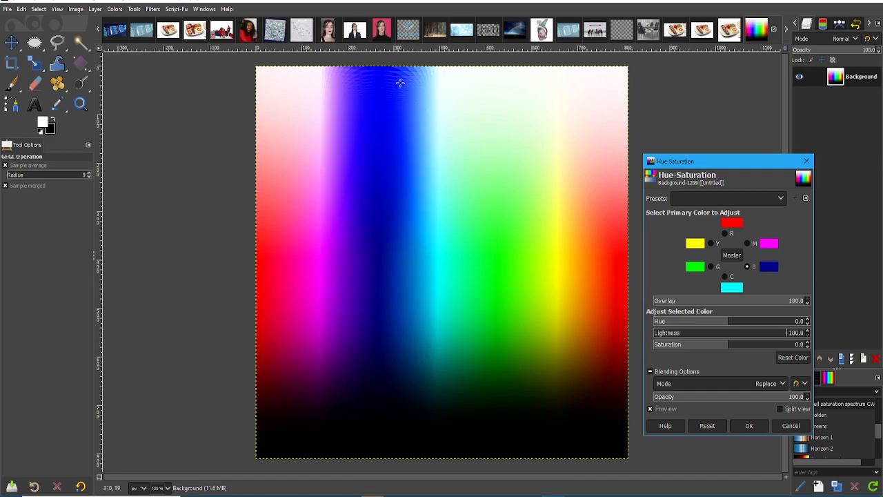
pyautogui.moveTo(420, 95)
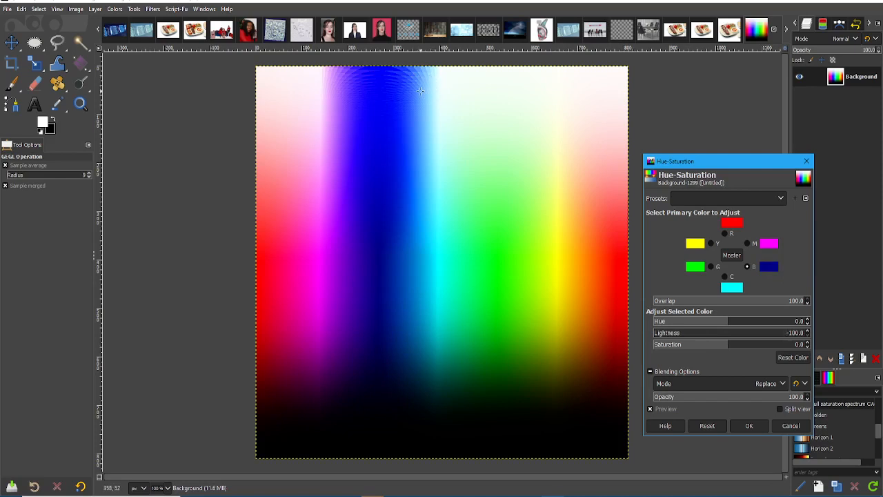
pyautogui.moveTo(388, 212)
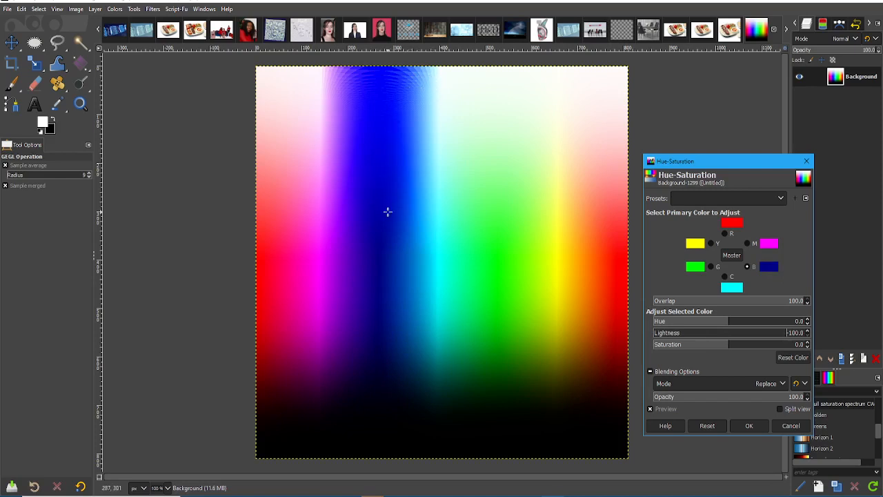
pyautogui.moveTo(477, 255)
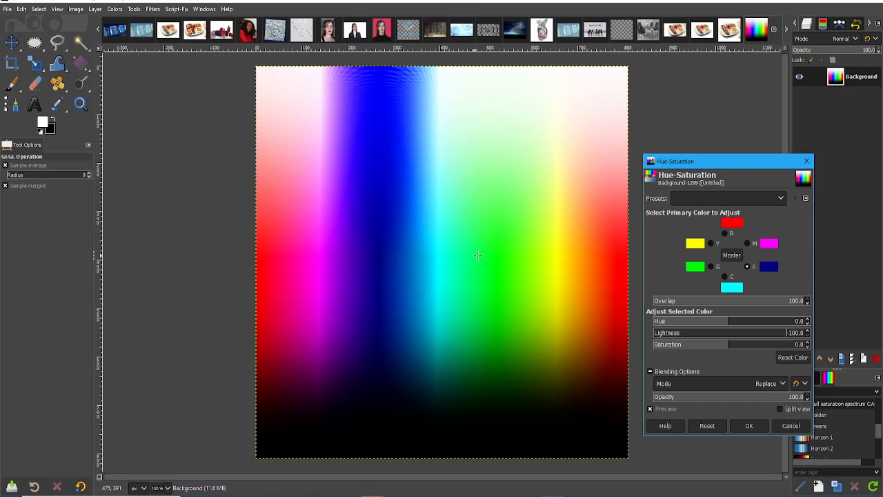
pyautogui.moveTo(748, 333); pyautogui.dragTo(725, 333)
pyautogui.write('100')
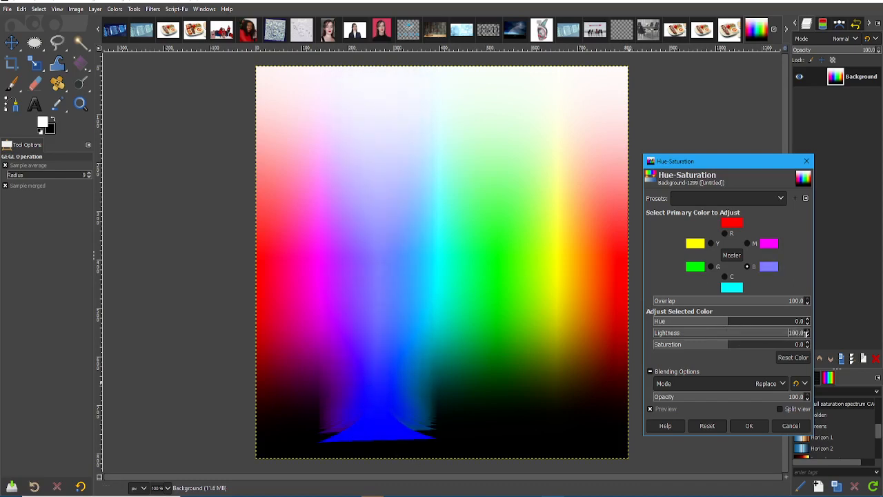
pyautogui.moveTo(800, 333)
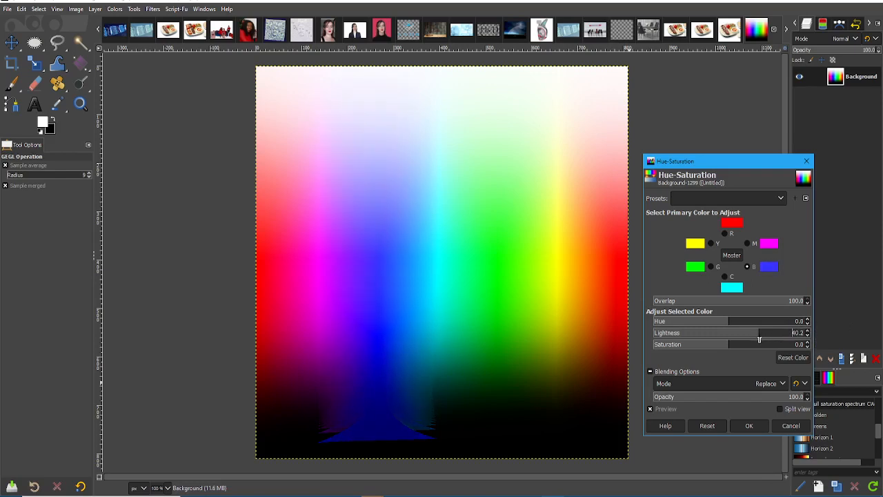
pyautogui.moveTo(759, 332); pyautogui.dragTo(748, 333)
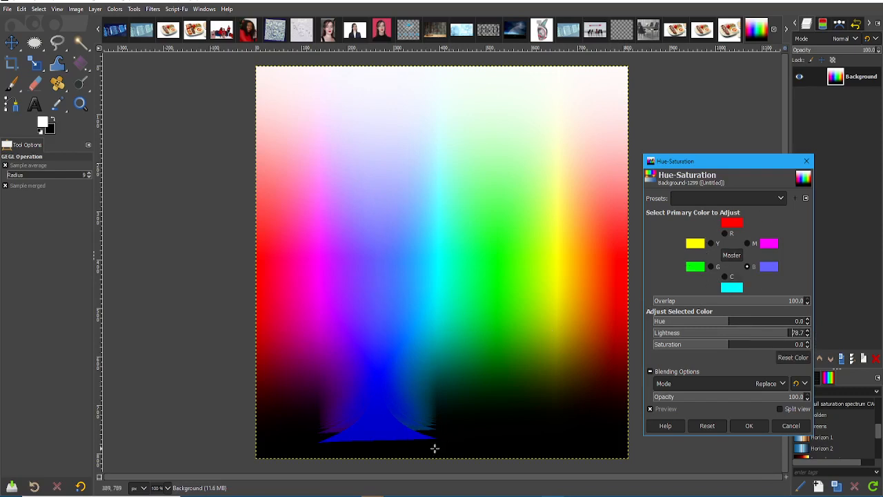
pyautogui.moveTo(427, 453)
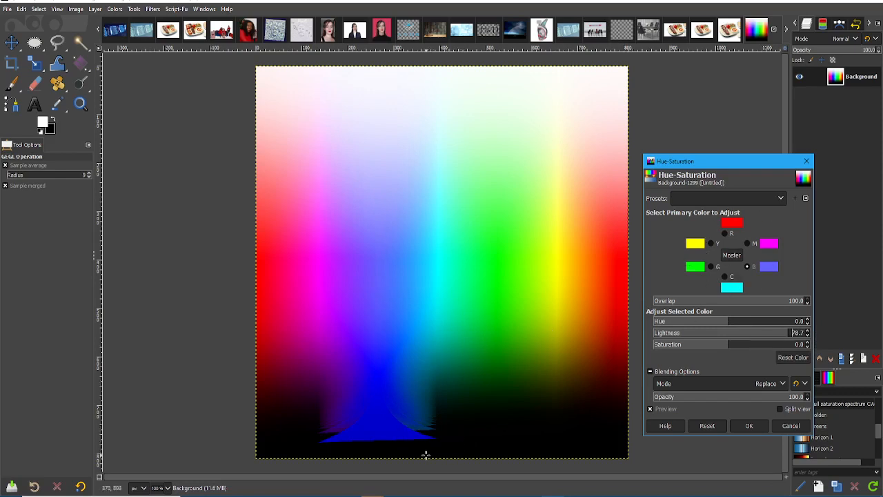
pyautogui.moveTo(365, 55)
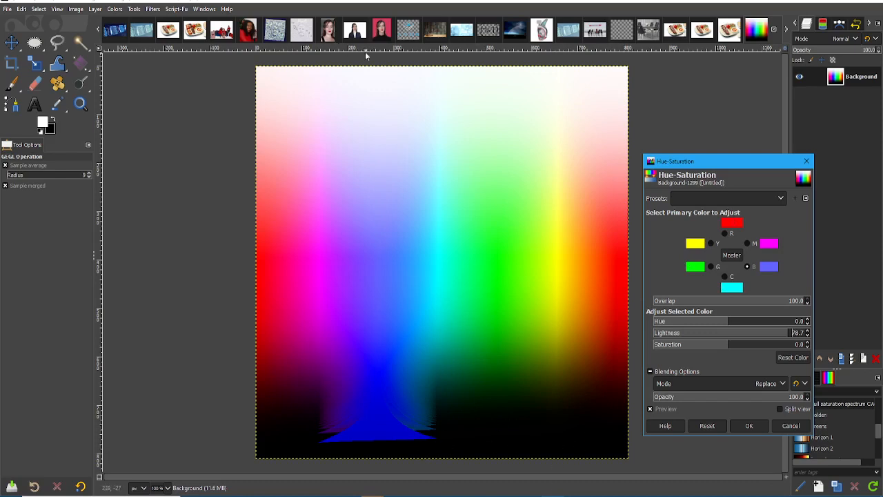
pyautogui.moveTo(550, 306)
pyautogui.write('0')
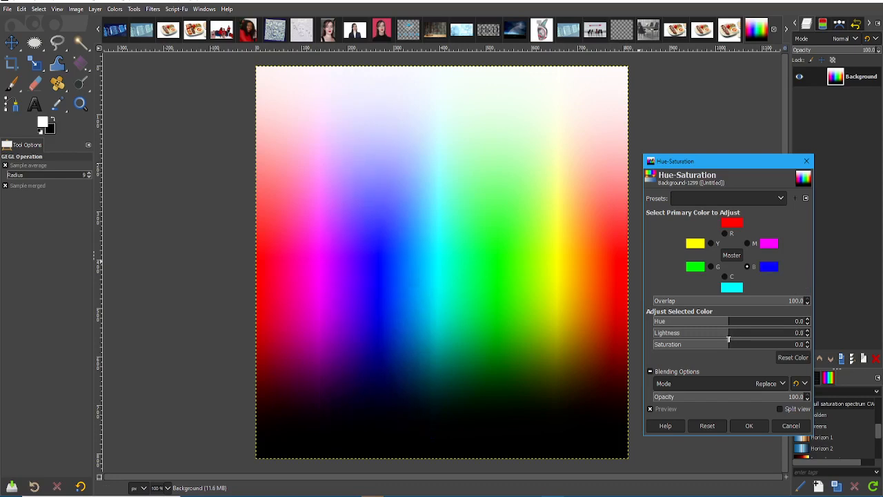
# Return Lightness to 0 and try a small Saturation change
pyautogui.moveTo(728, 333); pyautogui.dragTo(773, 333)
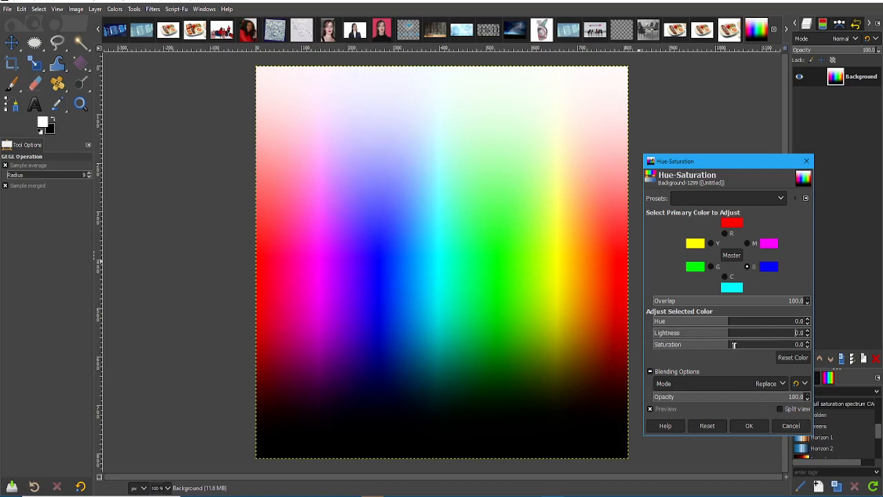
pyautogui.moveTo(733, 333); pyautogui.dragTo(751, 332)
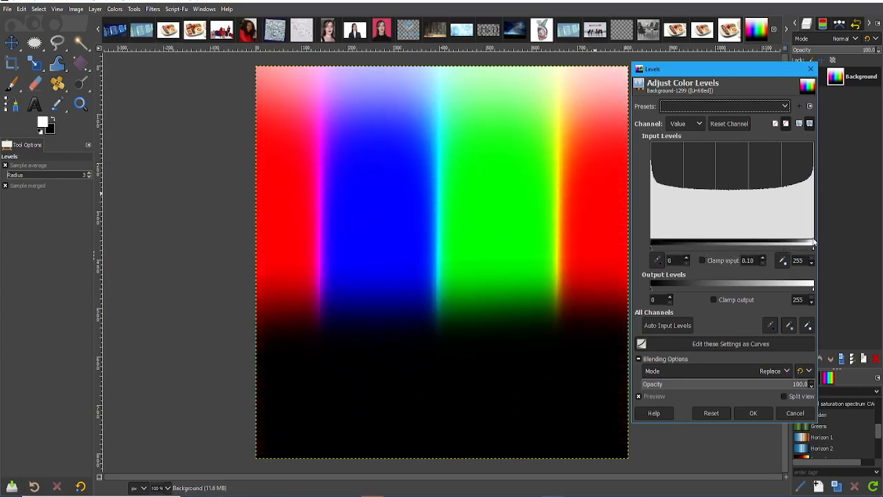
# Drag the Levels gamma slider to darken and brighten midtones, then discard the adjustment
pyautogui.moveTo(651, 246); pyautogui.dragTo(676, 245)
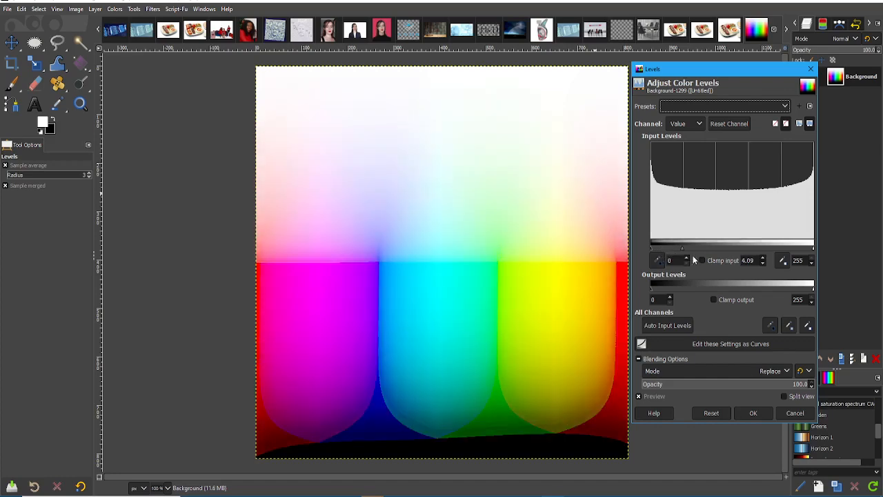
pyautogui.moveTo(682, 248); pyautogui.dragTo(706, 248)
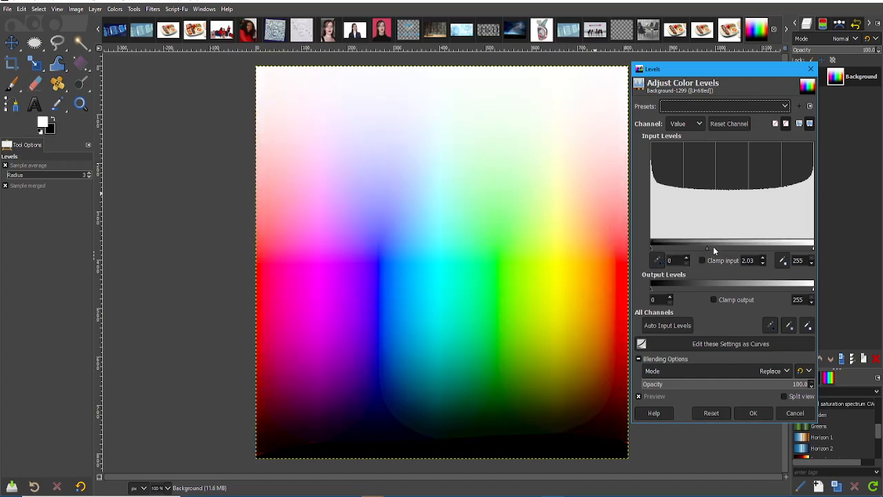
pyautogui.moveTo(704, 249); pyautogui.dragTo(710, 249)
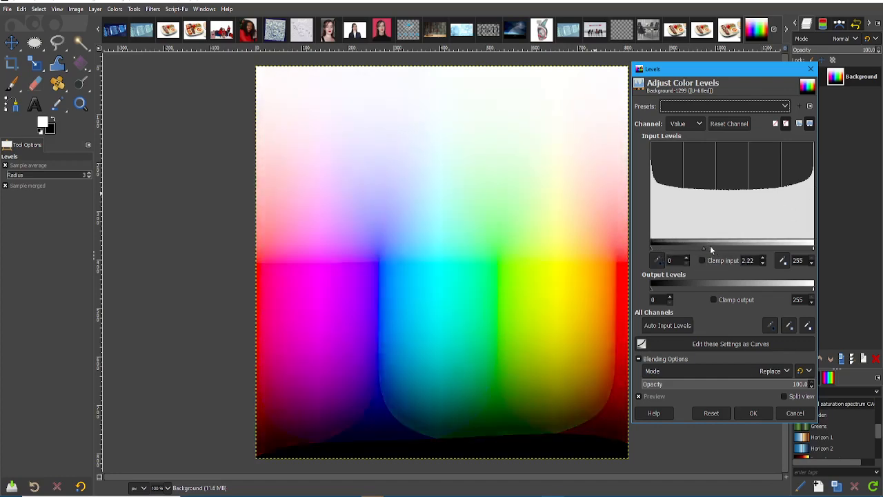
pyautogui.moveTo(703, 251); pyautogui.dragTo(676, 251)
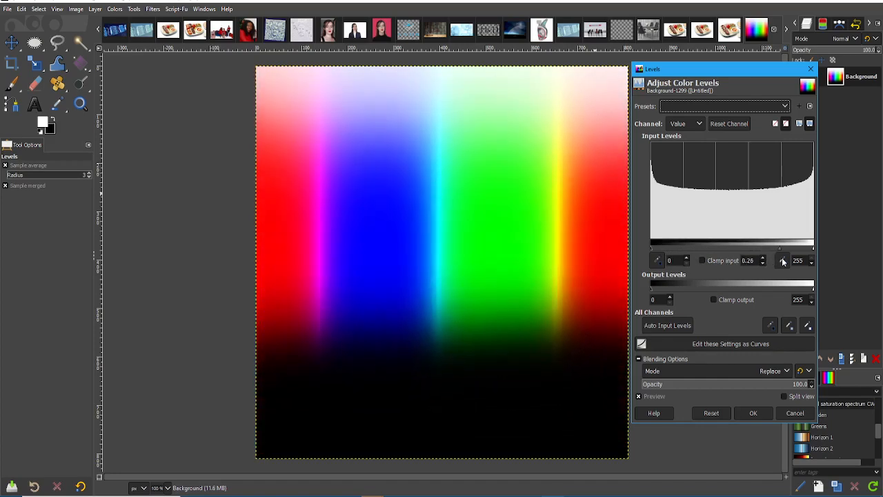
pyautogui.moveTo(789, 259); pyautogui.dragTo(782, 259)
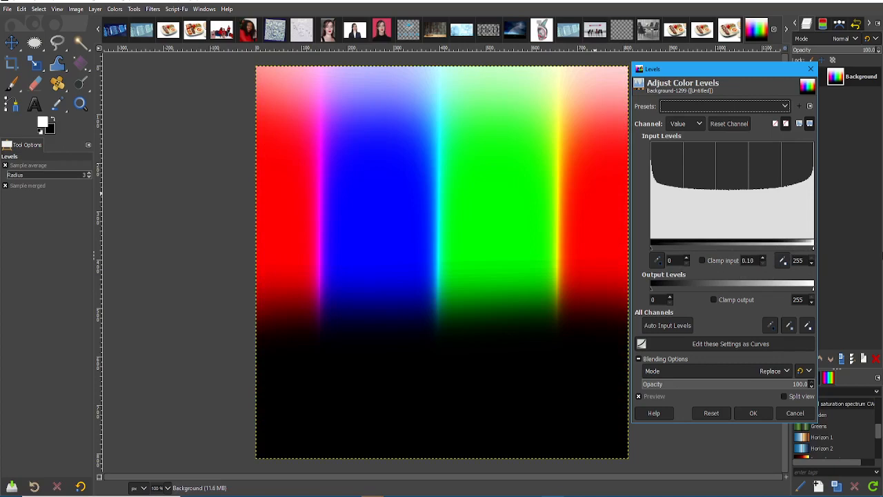
pyautogui.moveTo(856, 260)
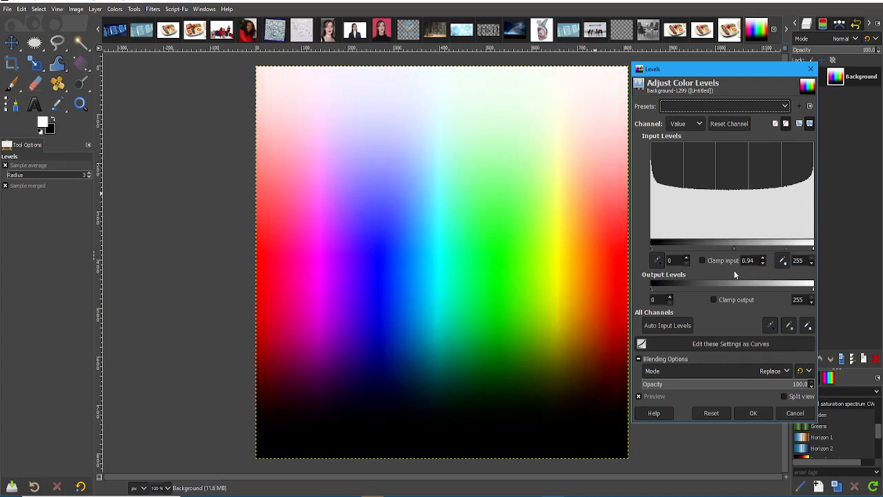
pyautogui.moveTo(734, 249); pyautogui.dragTo(745, 249)
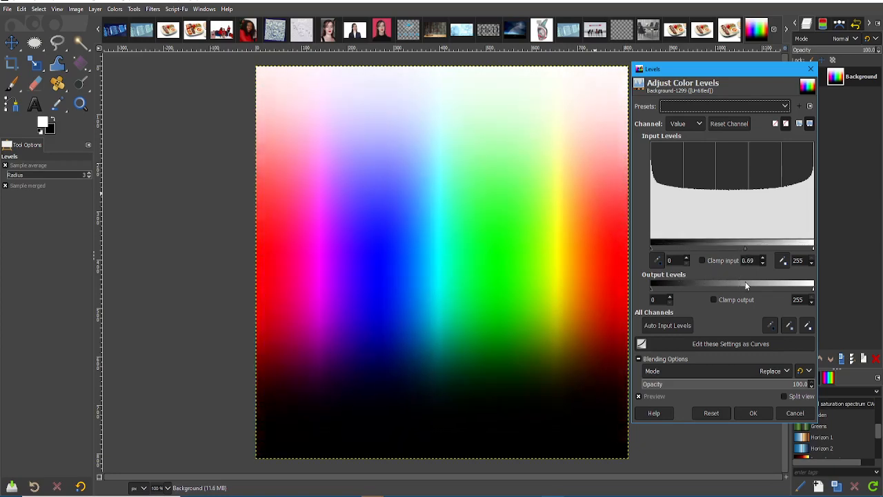
pyautogui.click(114, 8)
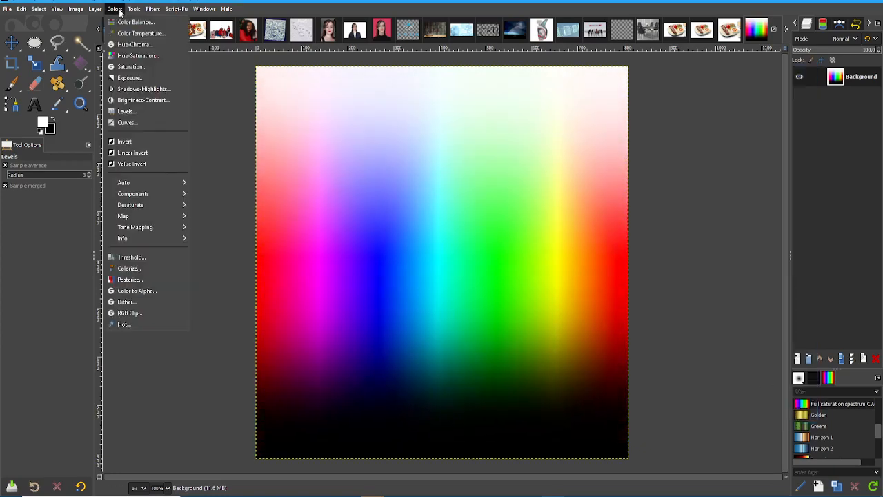
pyautogui.moveTo(144, 99)
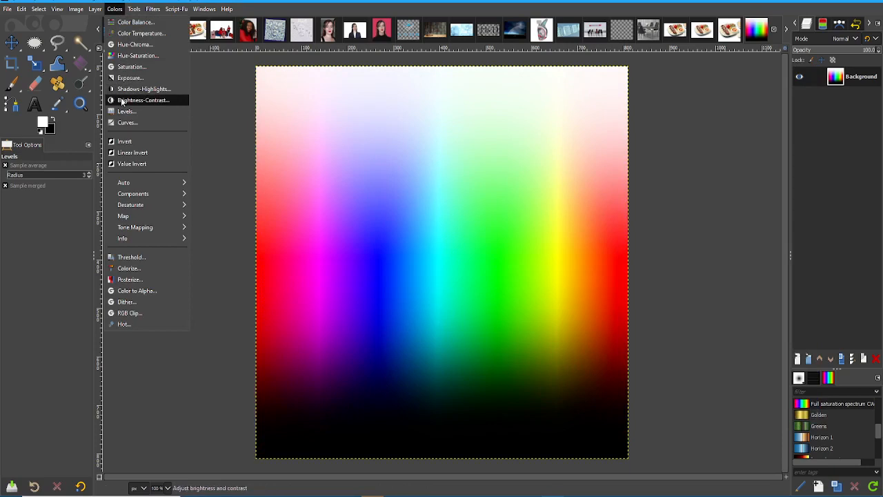
pyautogui.moveTo(134, 106)
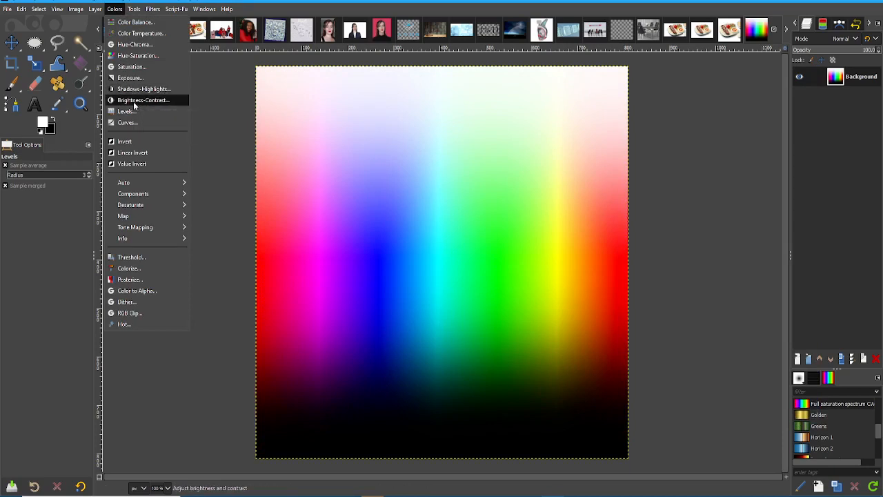
# Apply a Brightness-Contrast change that lowers contrast and leaves the gradient greyish
pyautogui.click(144, 99)
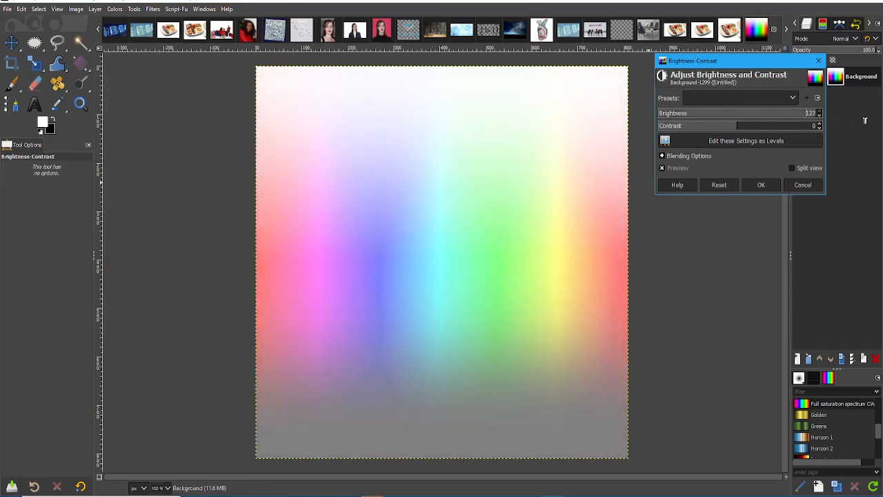
pyautogui.moveTo(814, 114); pyautogui.dragTo(706, 113)
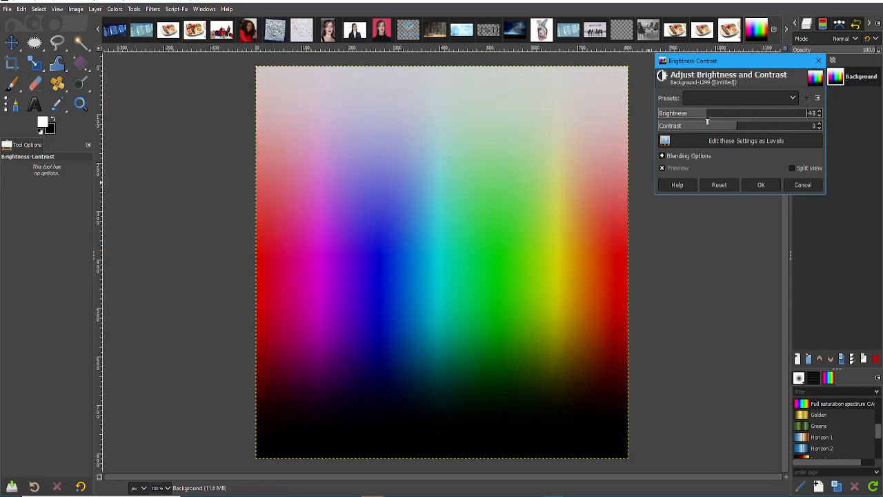
pyautogui.moveTo(715, 113); pyautogui.dragTo(720, 113)
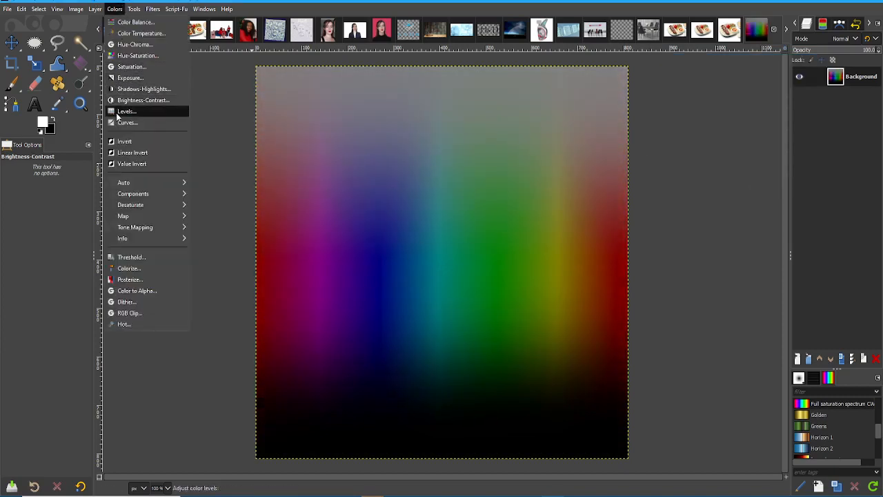
pyautogui.click(127, 111)
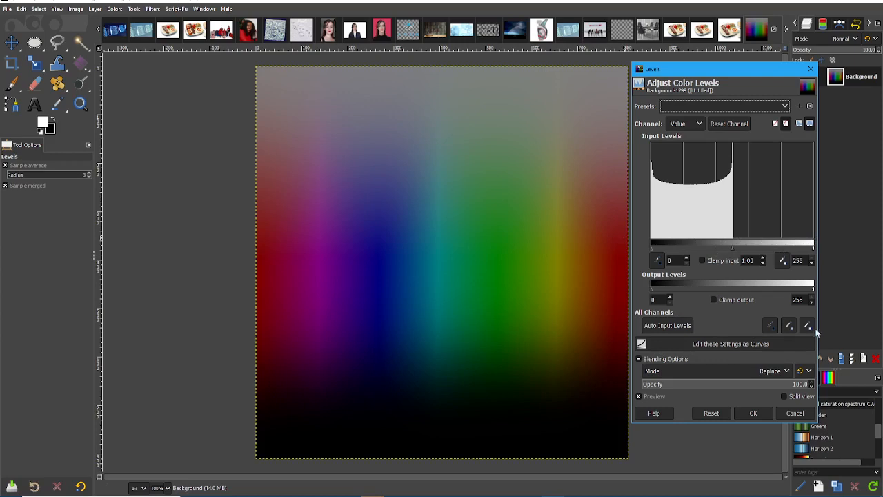
pyautogui.moveTo(754, 408)
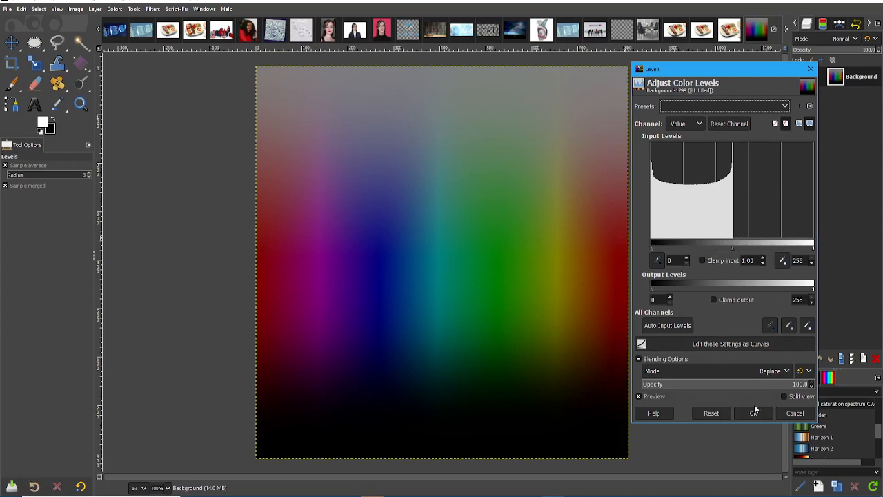
pyautogui.click(753, 413)
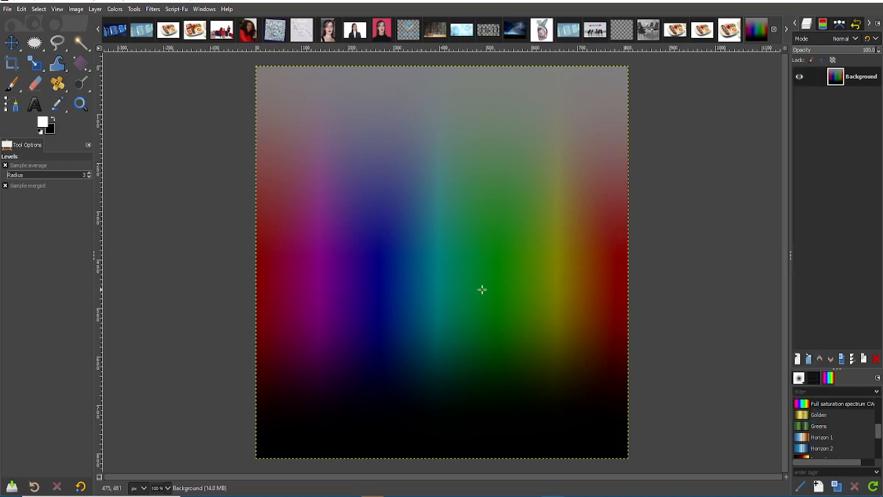
# Bring up the Hue-Saturation adjustment from the Colors menu with all values at zero
pyautogui.click(114, 8)
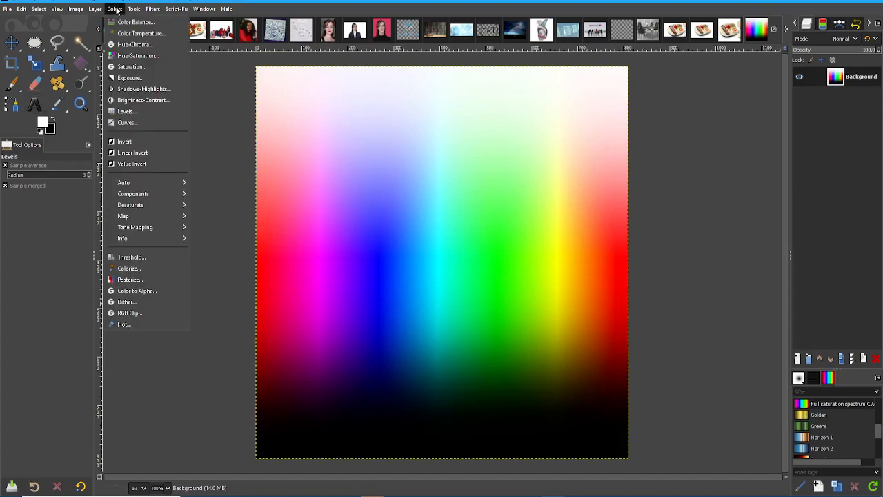
pyautogui.moveTo(129, 77)
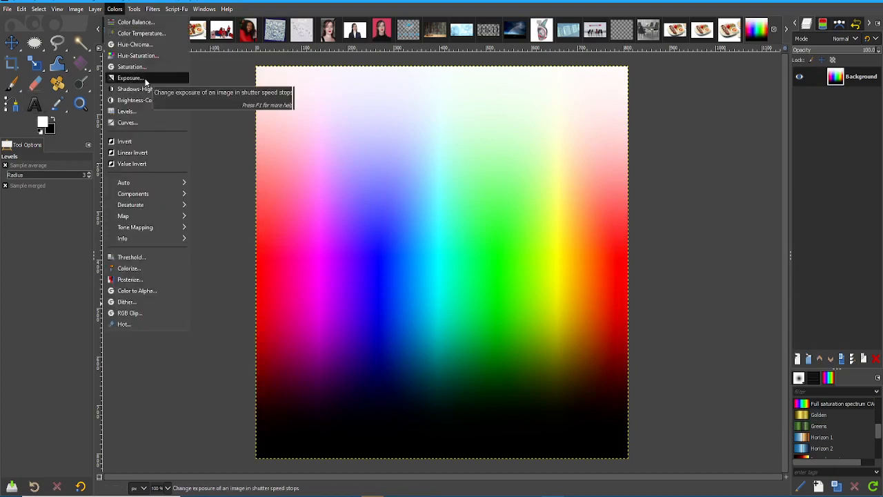
pyautogui.moveTo(138, 55)
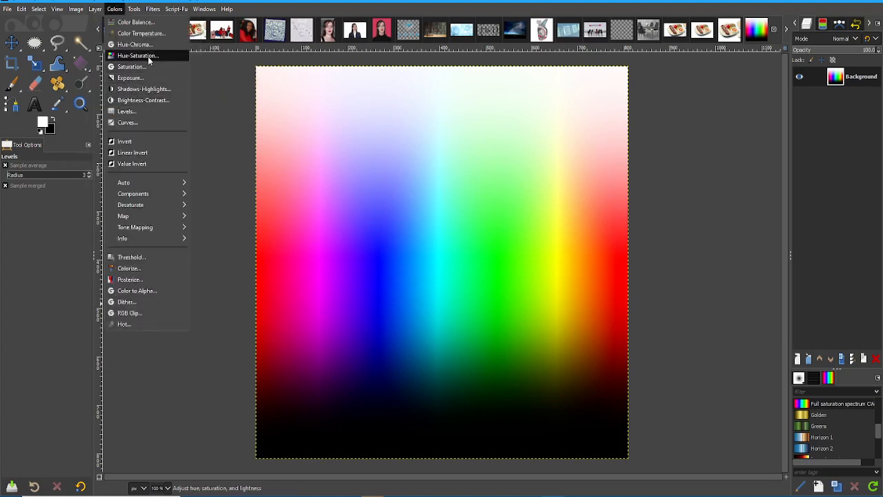
pyautogui.click(138, 55)
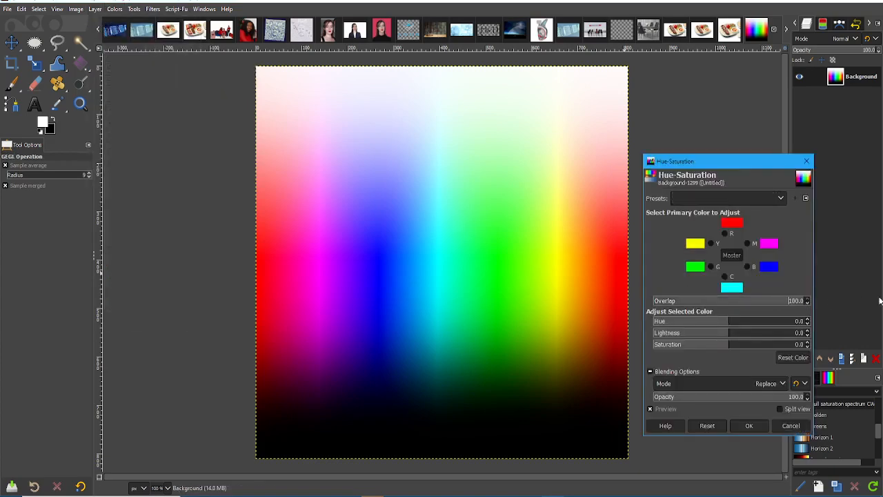